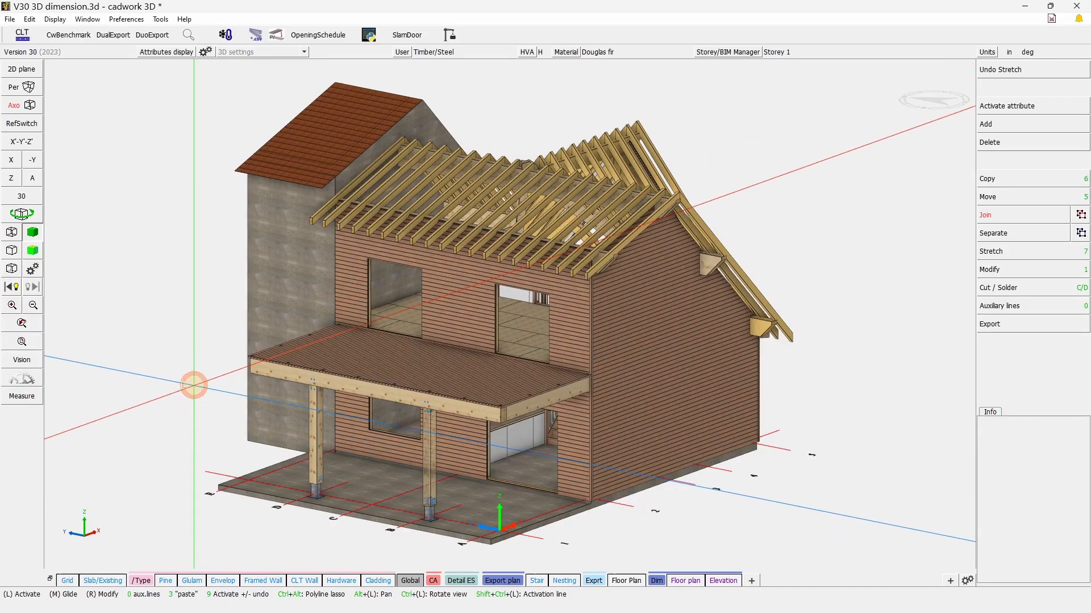
# - Switch from elevation to floor plan and show the 1'-3", 1/4", 10 1/2" dimension properties
pyautogui.click(723, 579)
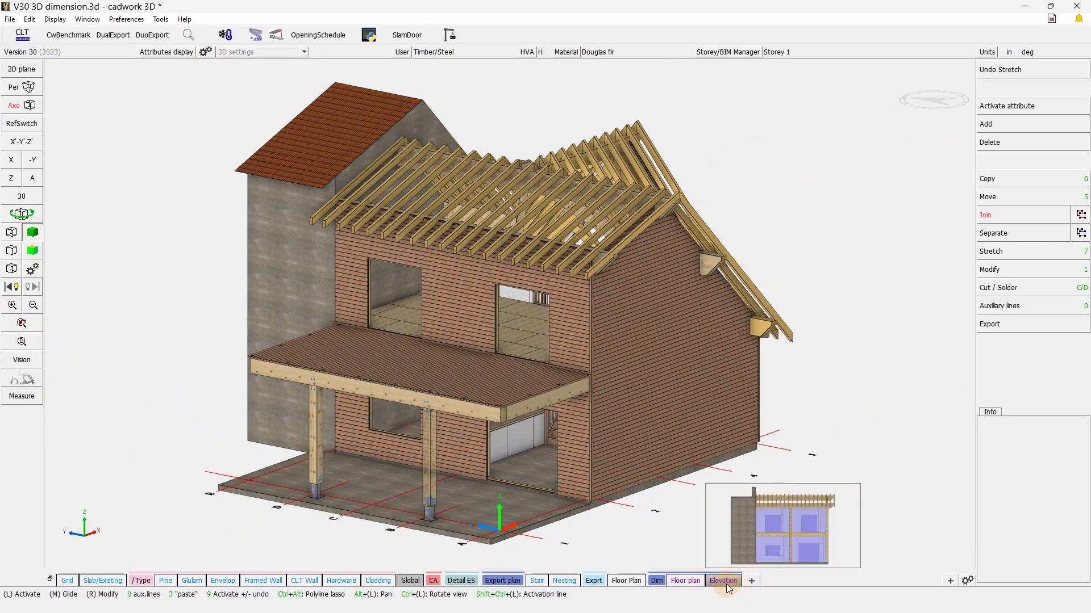
pyautogui.click(723, 580)
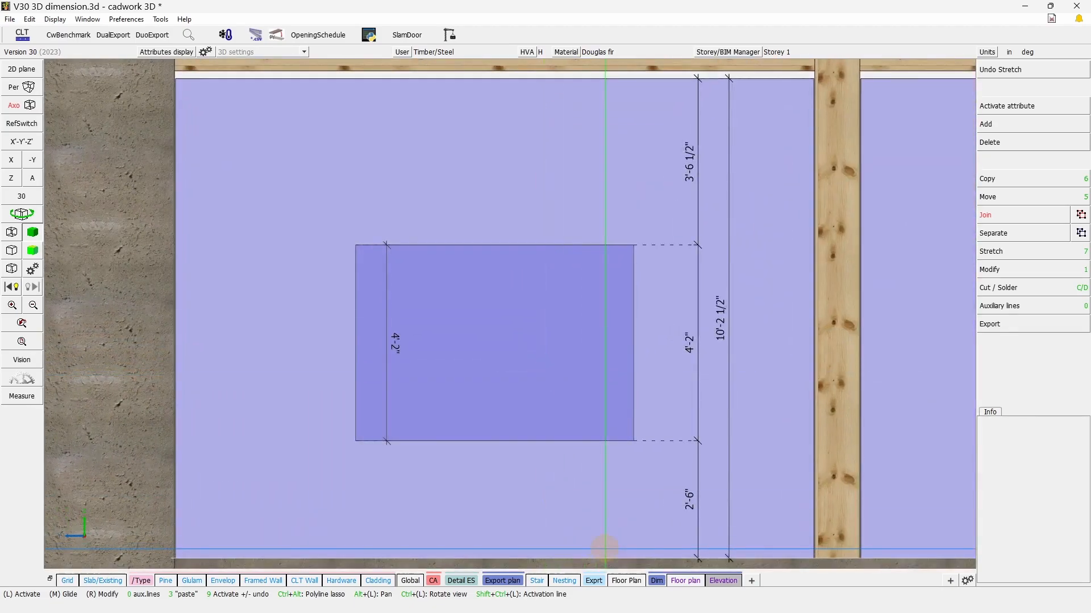
pyautogui.click(685, 580)
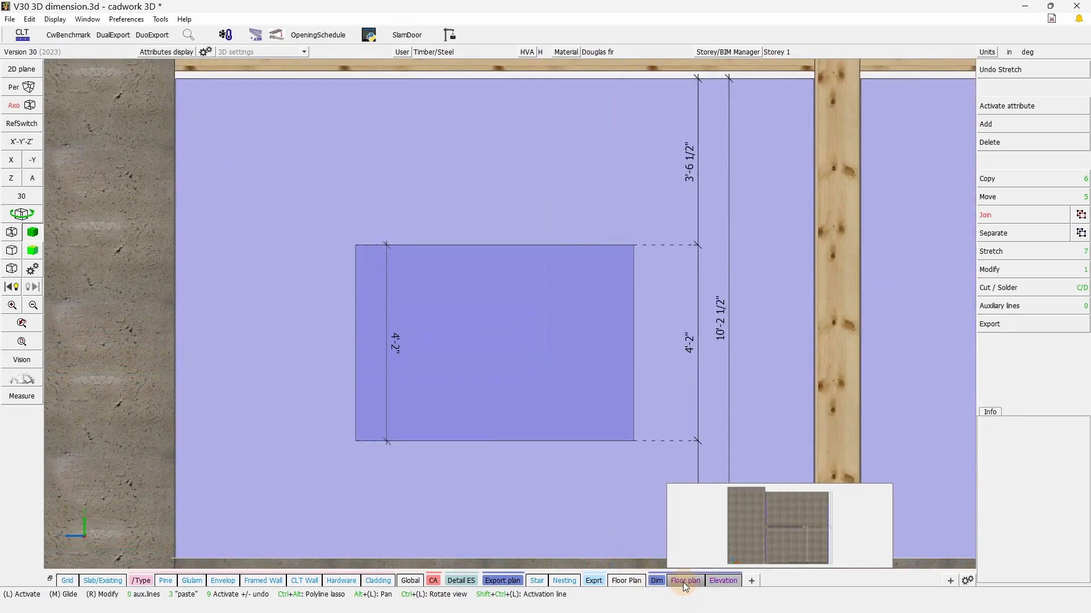
pyautogui.click(684, 580)
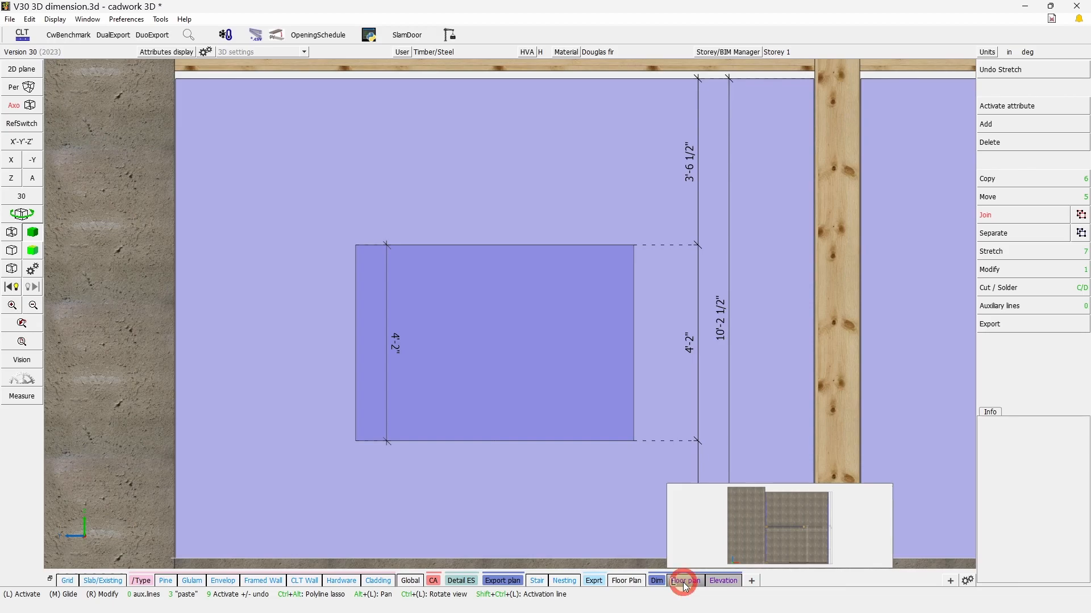
pyautogui.click(685, 580)
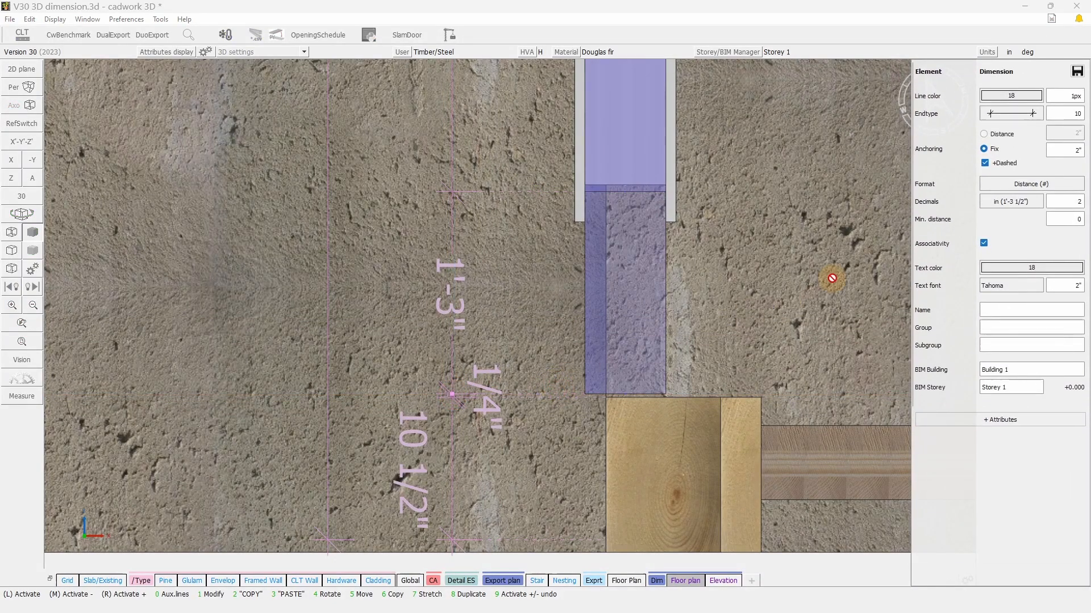
# - Review line colour and end type, then set the wall-corner dimension line width to 2px
pyautogui.click(1010, 95)
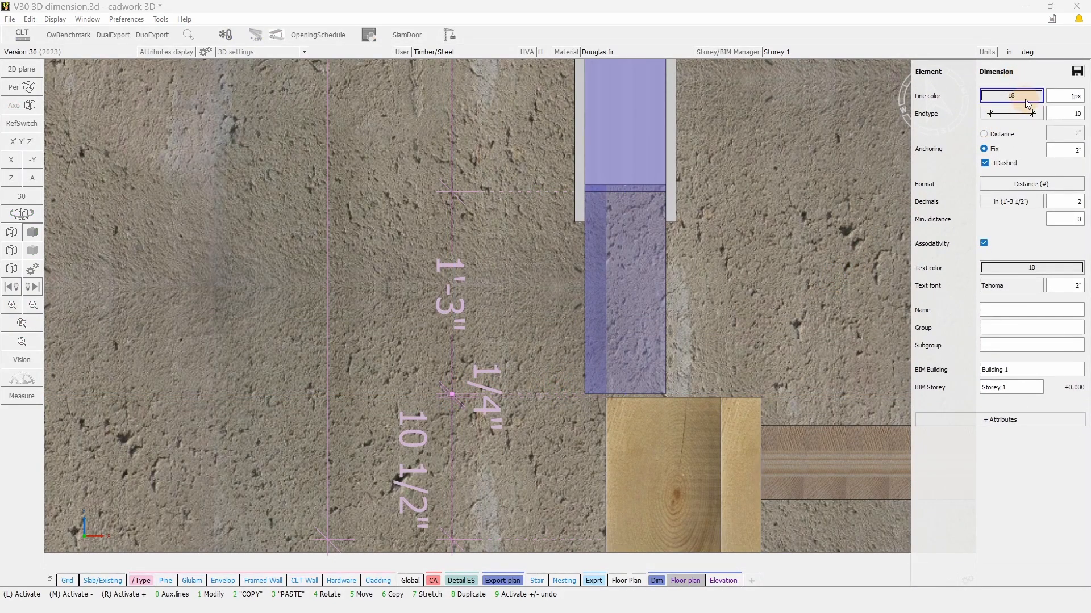
pyautogui.click(1010, 95)
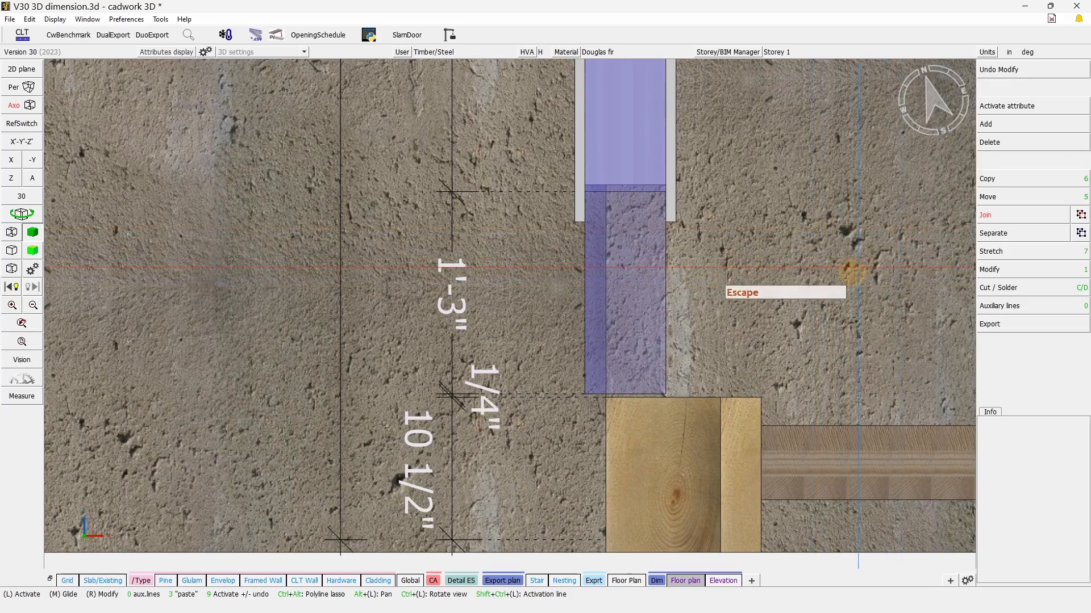
pyautogui.click(455, 397)
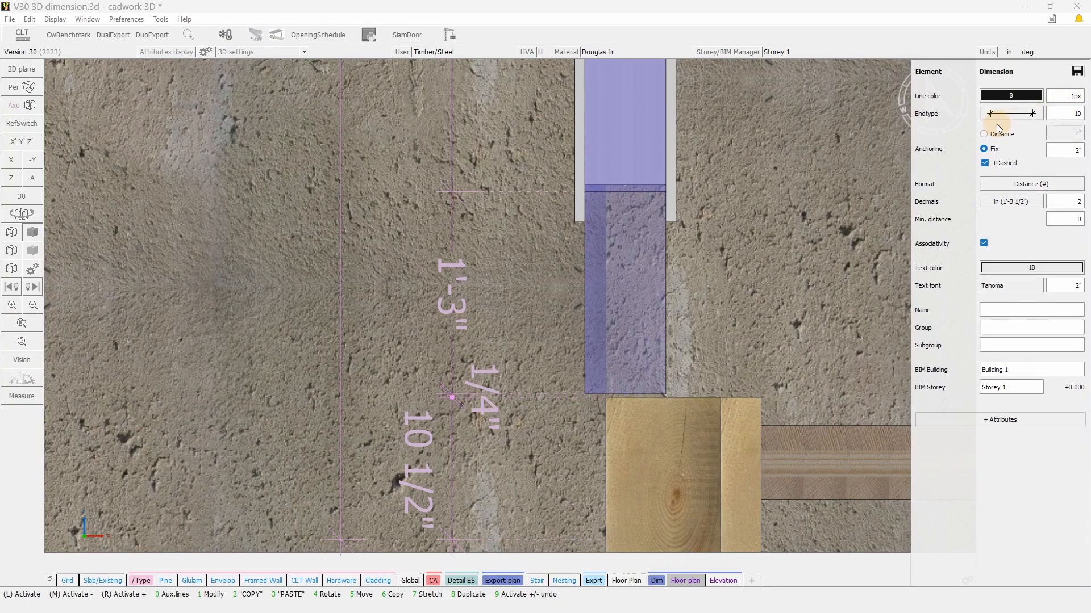
pyautogui.click(1030, 112)
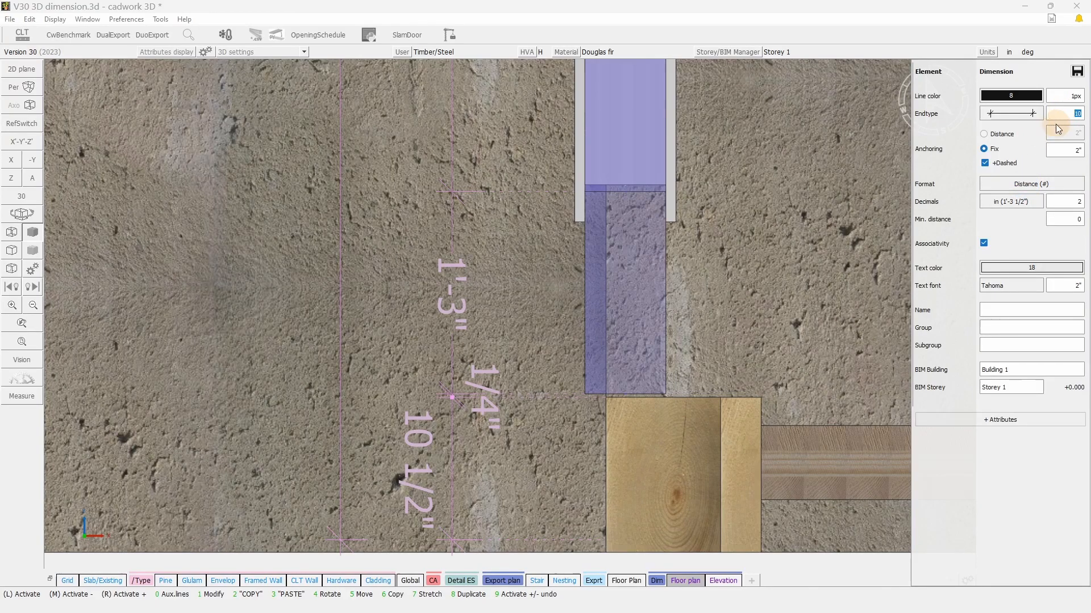
pyautogui.click(750, 274)
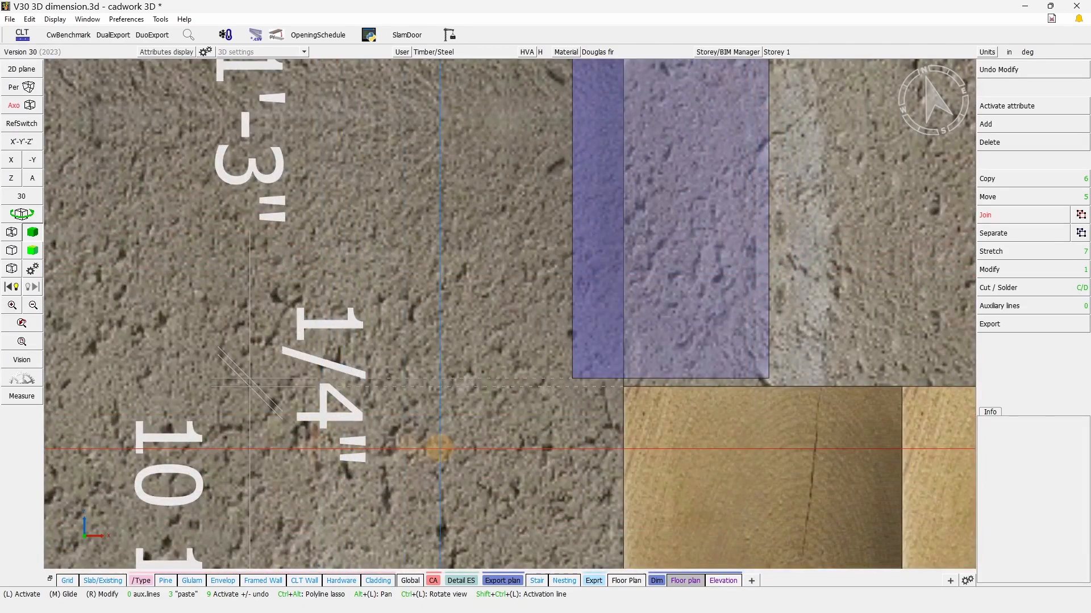
pyautogui.click(250, 381)
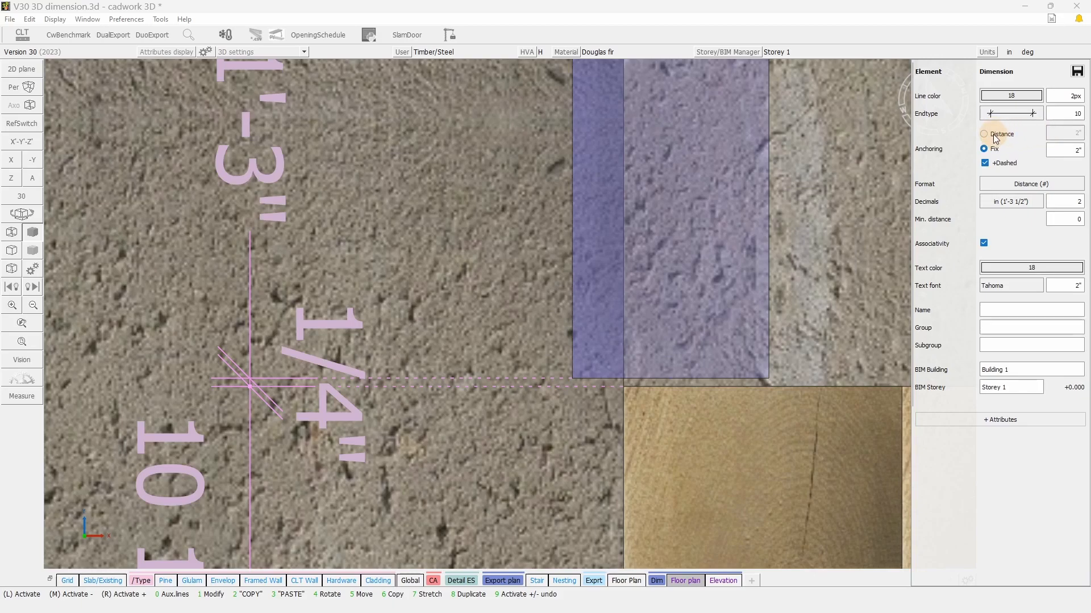
# - Try Distance anchoring, then set Fix anchoring with +Dashed, 2" minimum distance, Sum Moved format
pyautogui.click(985, 133)
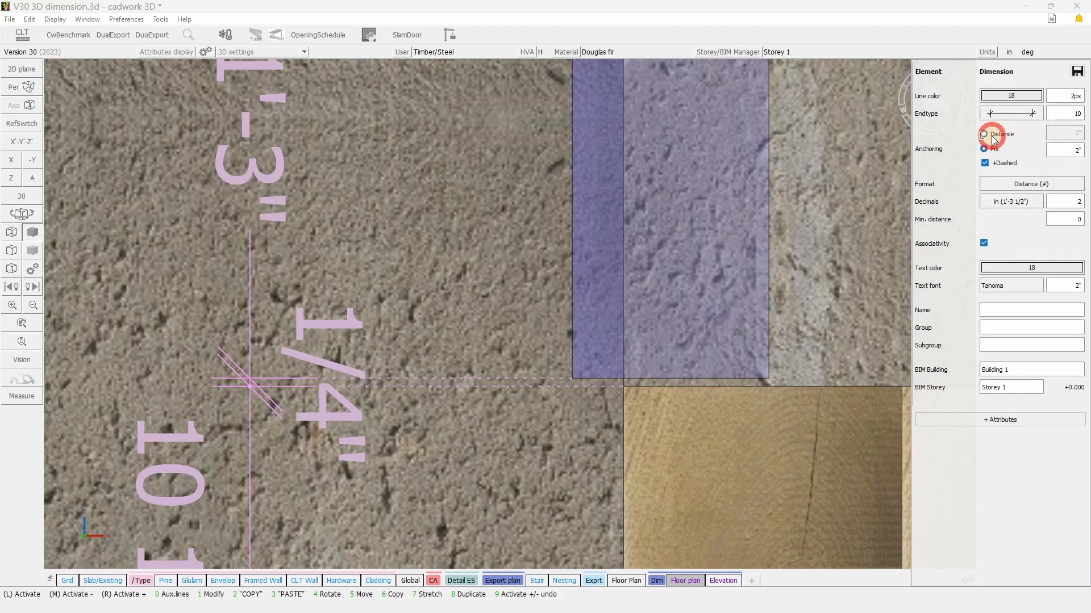
pyautogui.click(984, 134)
pyautogui.write('010')
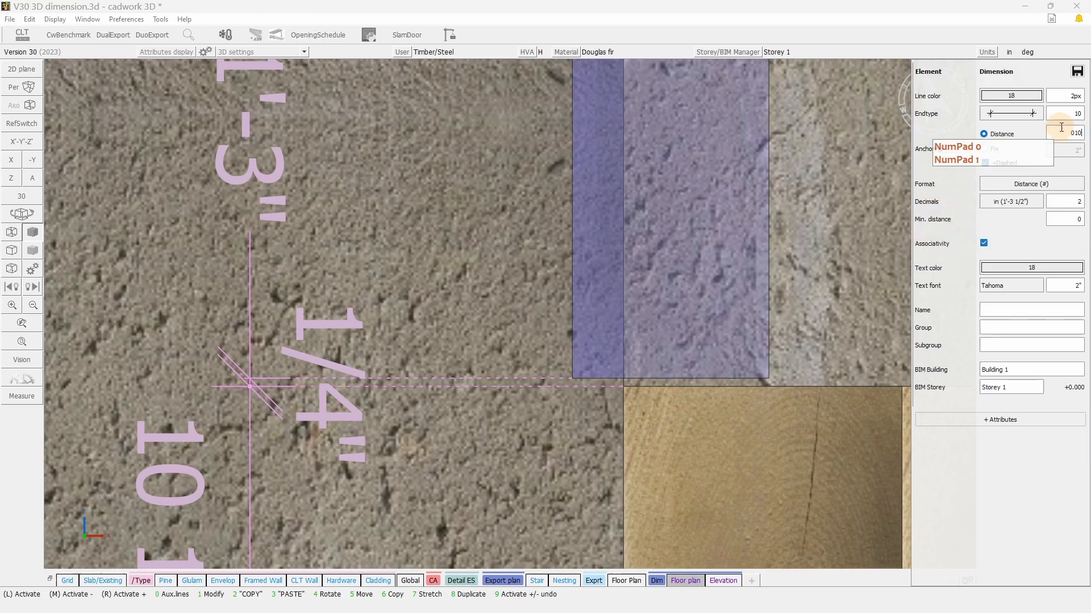
pyautogui.click(984, 163)
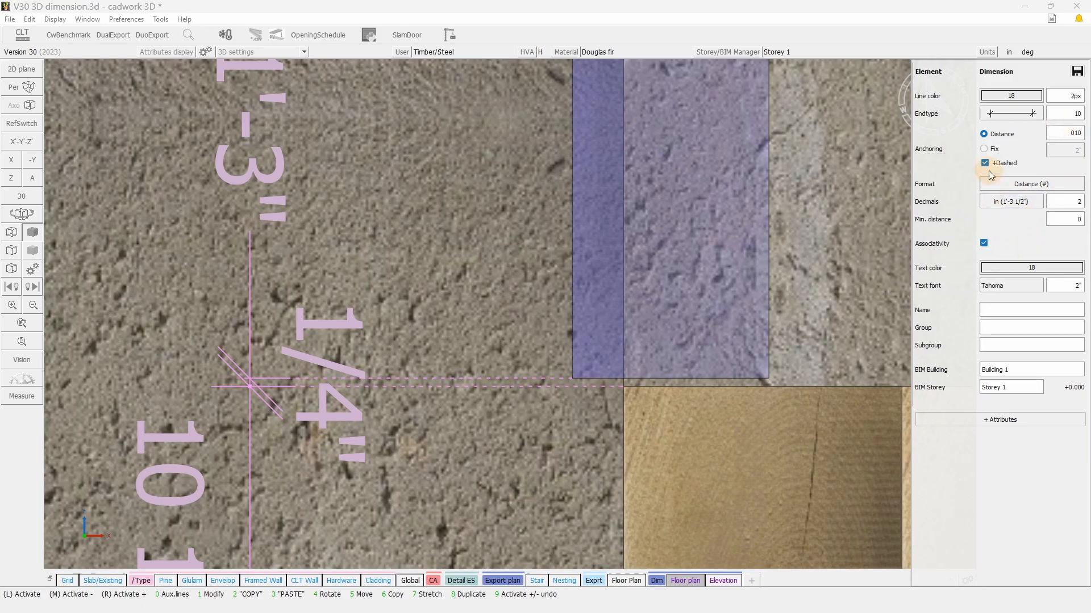
pyautogui.click(985, 163)
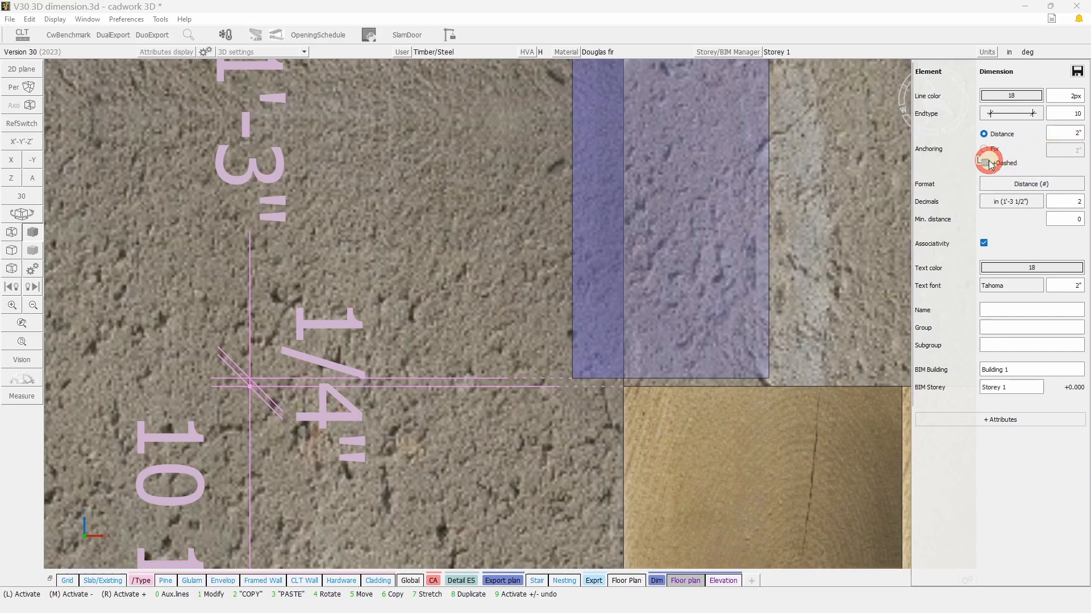
pyautogui.click(983, 149)
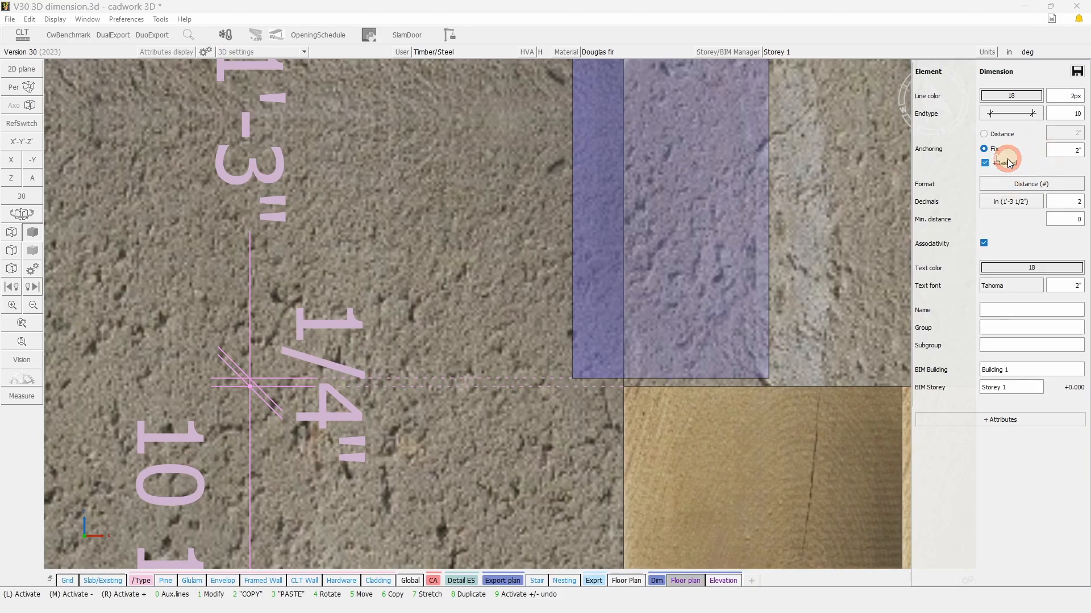
pyautogui.click(1030, 183)
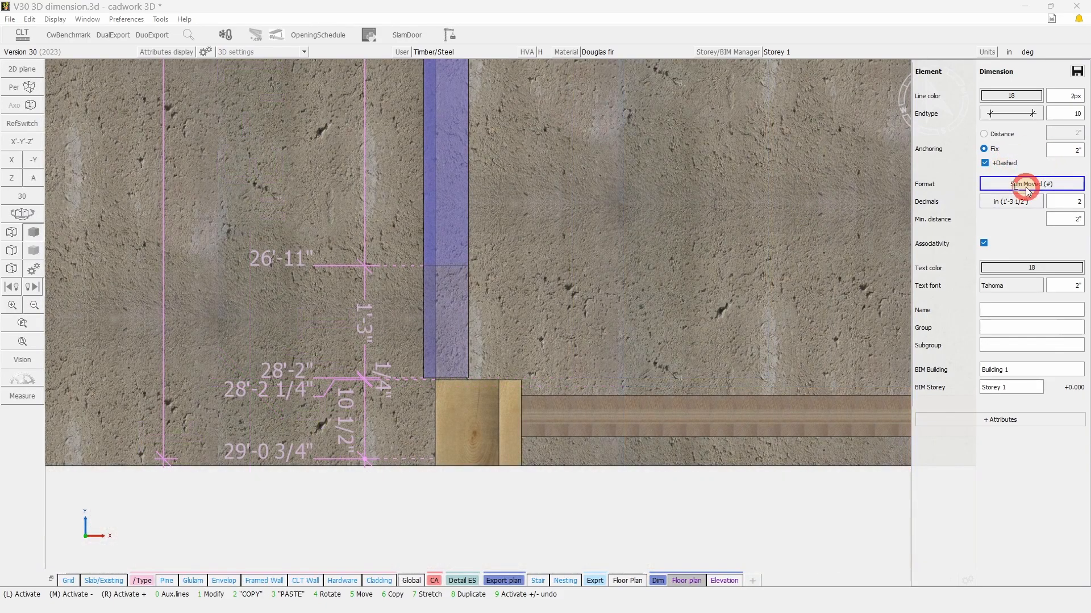
# - Preview Distance + Sum, Sum and Sum Moved formats, then choose Distance
pyautogui.click(1030, 184)
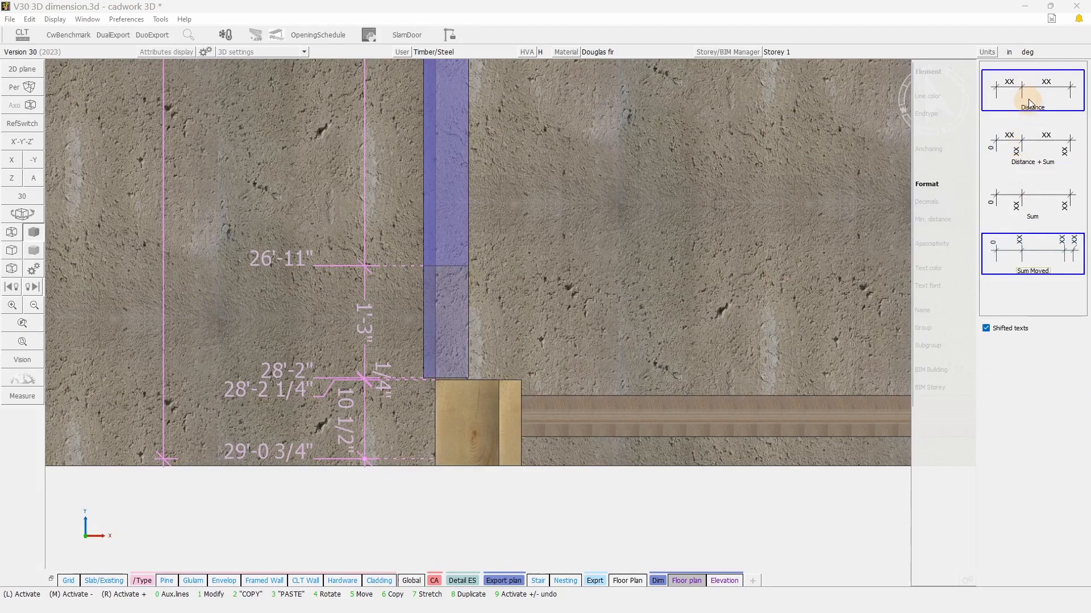
pyautogui.click(1033, 146)
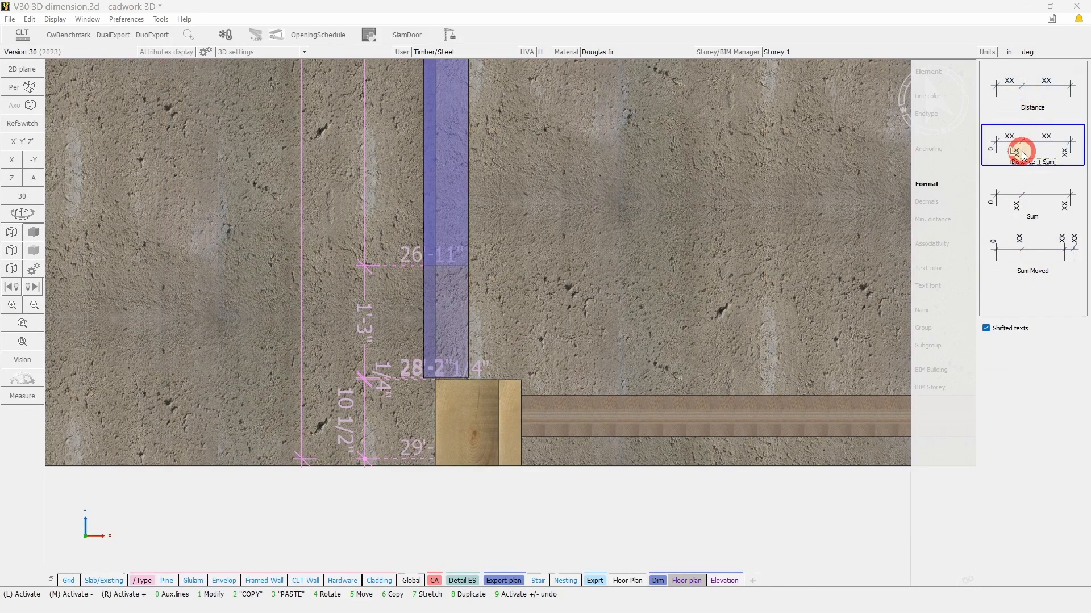
pyautogui.click(1032, 199)
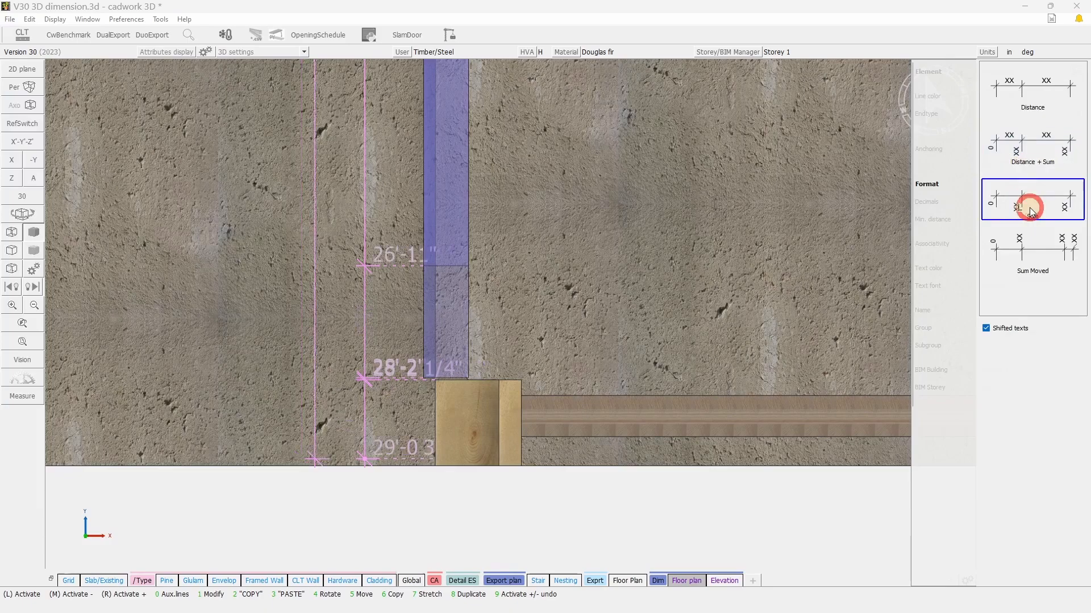
pyautogui.click(1032, 257)
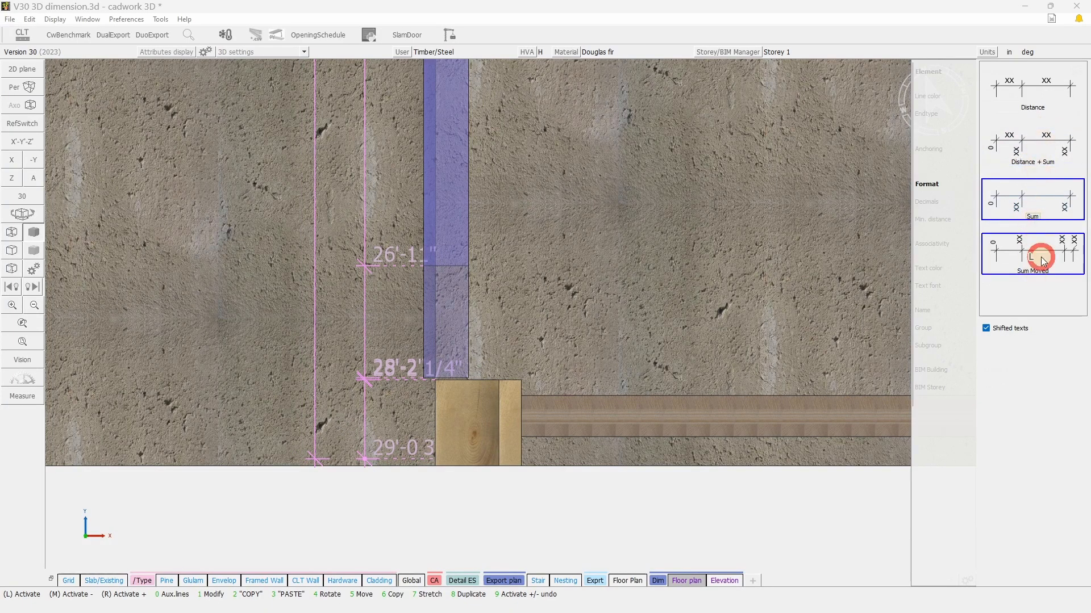
pyautogui.click(1032, 254)
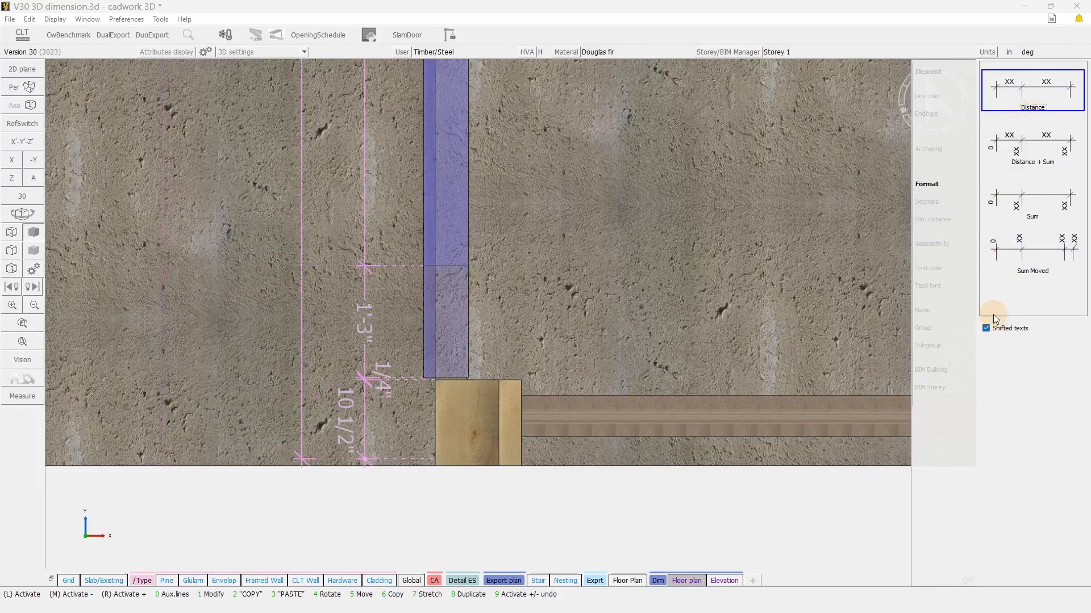
pyautogui.click(986, 328)
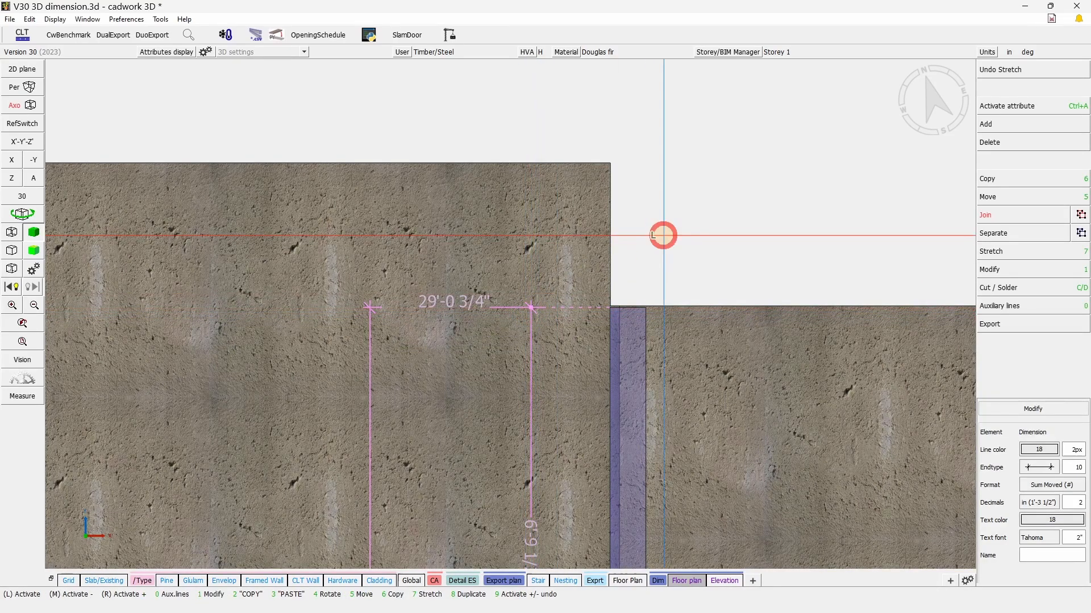
# - Stretch the wall end to the auxiliary line intersection so the 29'-0 3/4" dimension updates
pyautogui.click(33, 179)
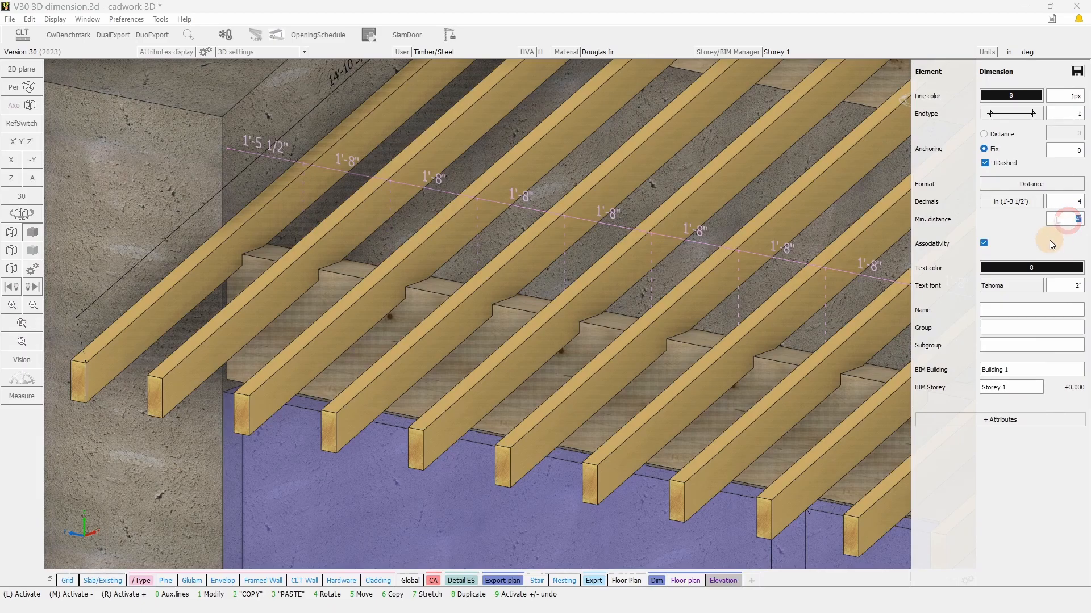
# - Set the rafter chain's minimum distance to 2, confirm, then delete the chain
pyautogui.write('2')
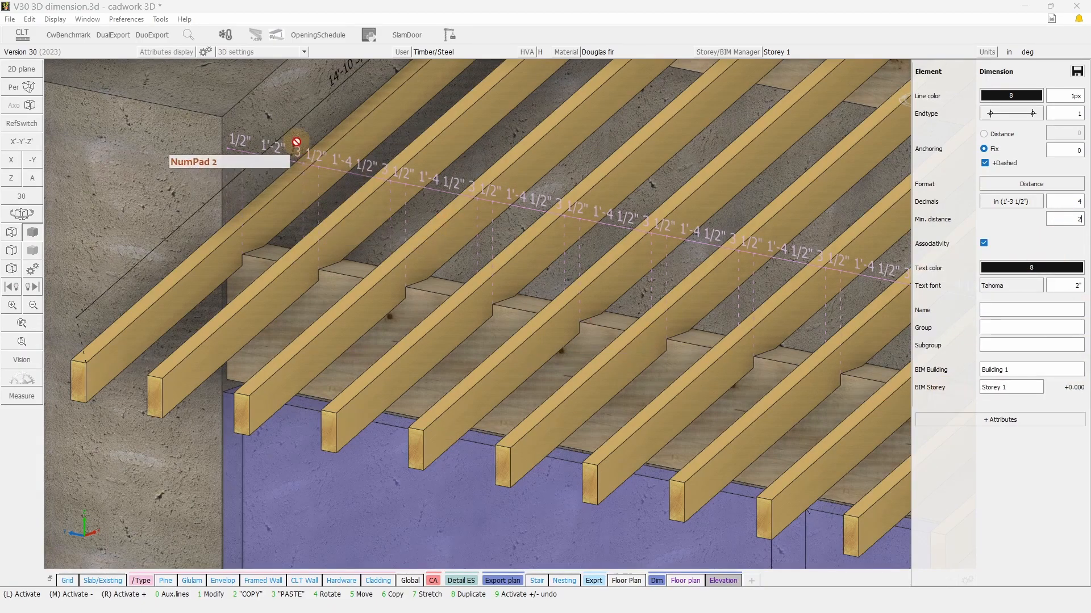
pyautogui.rightClick(291, 223)
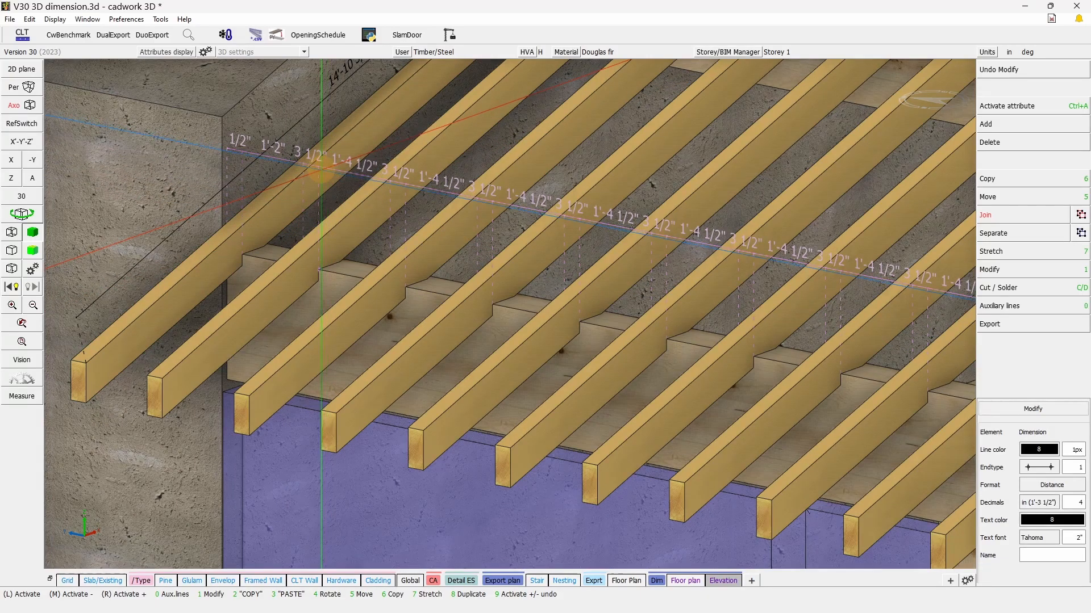
pyautogui.click(987, 142)
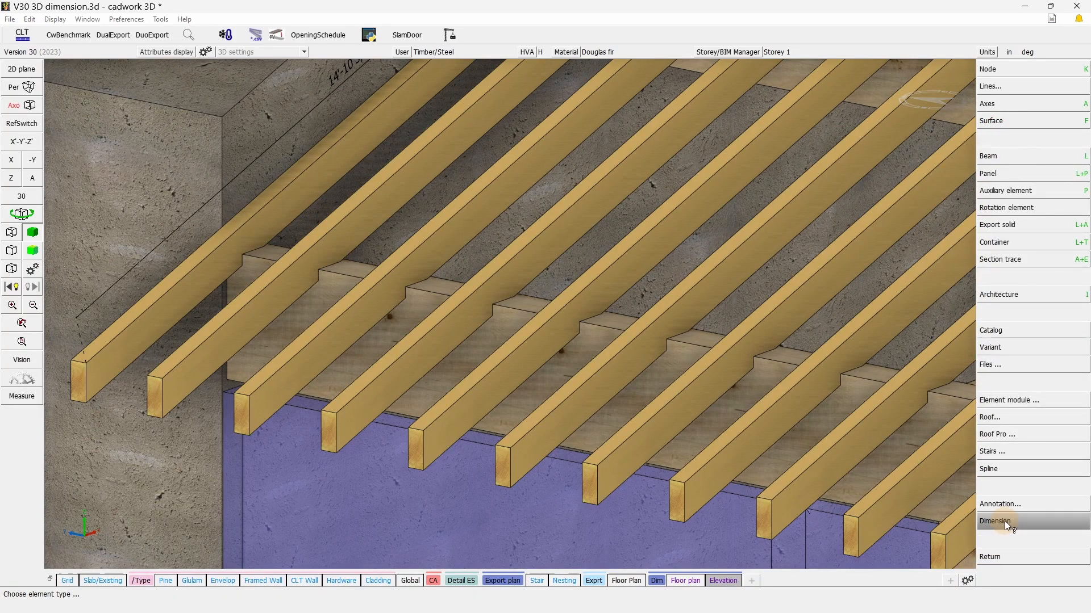
# - Add a rafter dimension chain with a new end marker style, reading 1'-8" spacings
pyautogui.click(994, 521)
pyautogui.write('10')
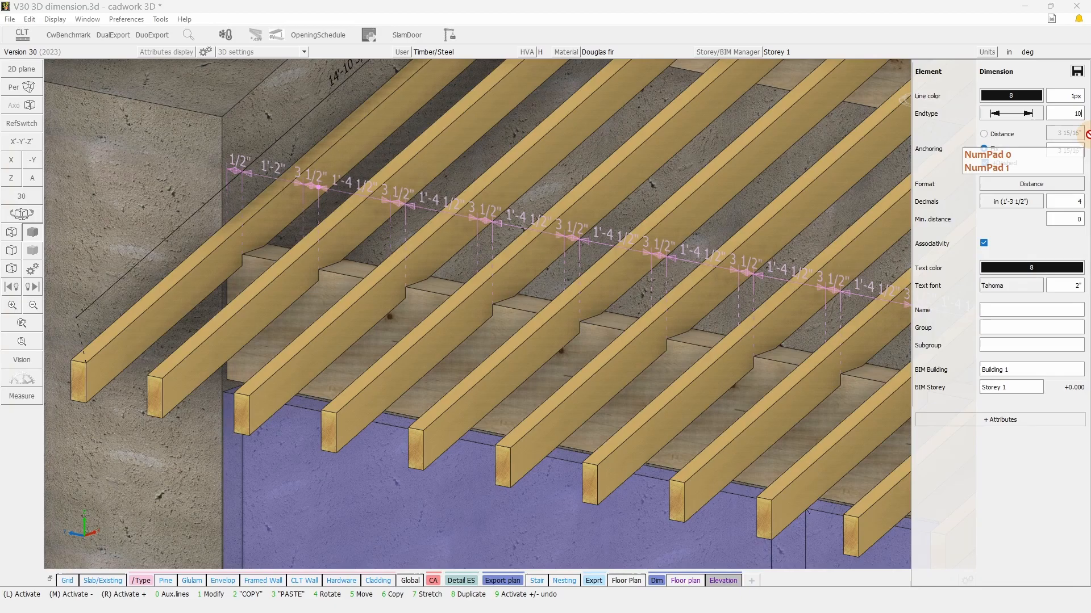
pyautogui.click(1010, 112)
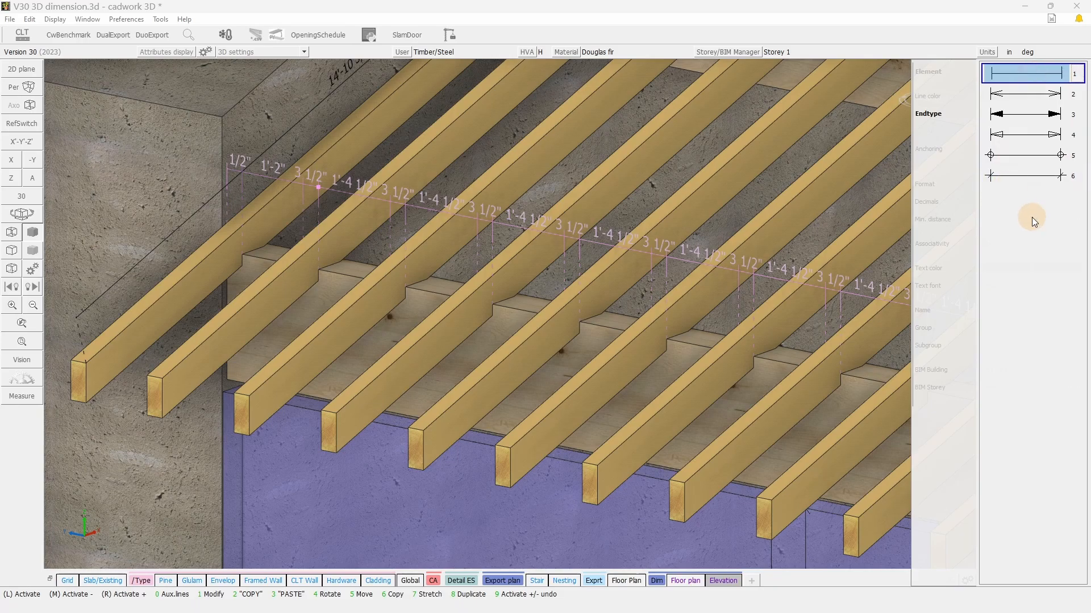
pyautogui.click(664, 269)
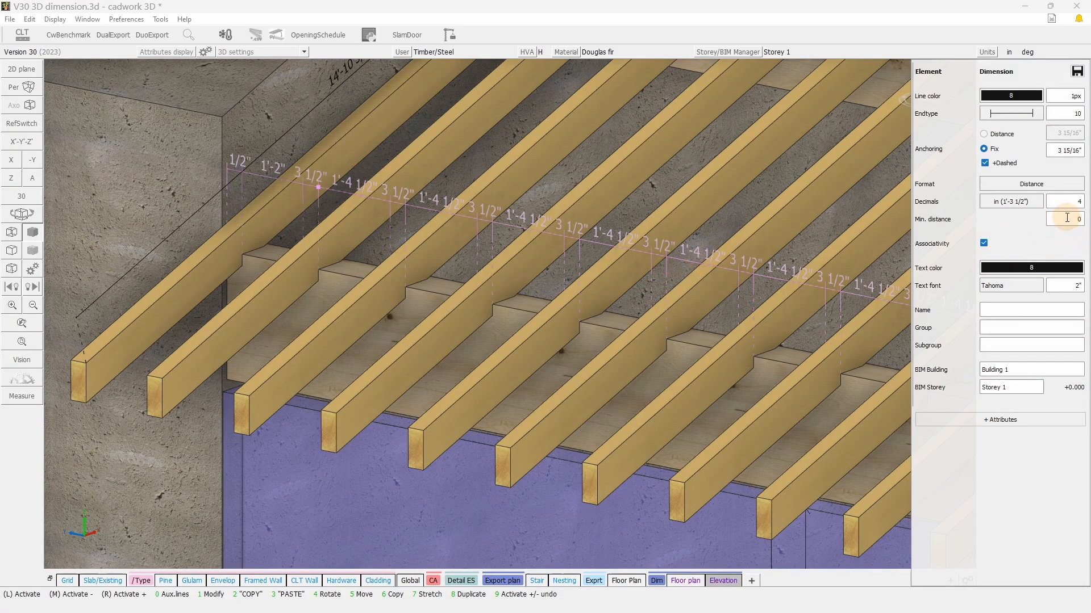
pyautogui.click(1064, 218)
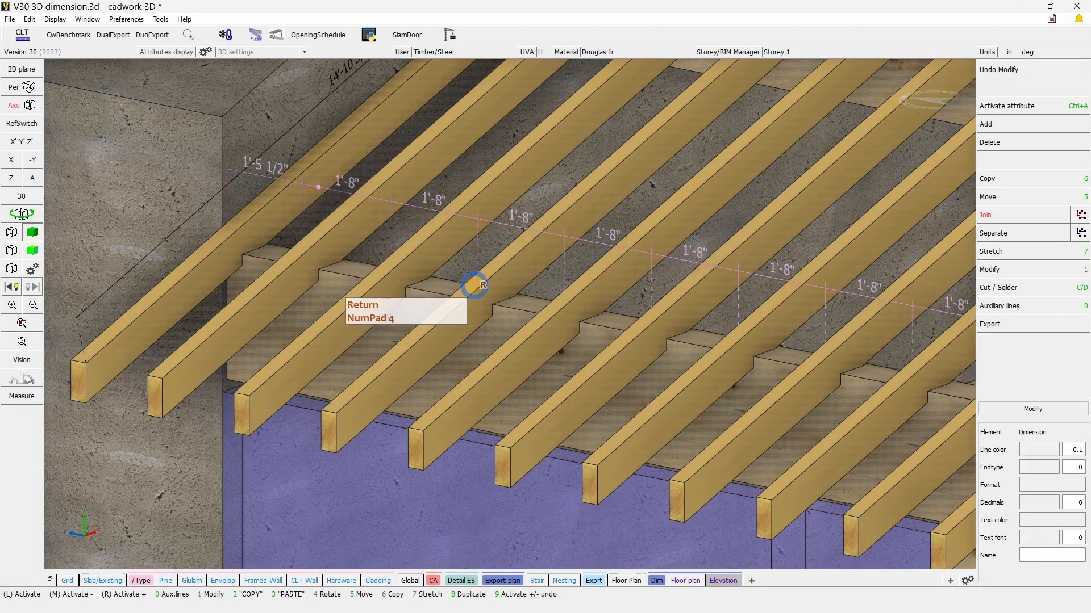
# - Select a rafter and stretch its end along the axis to 14'-10 3/8"
pyautogui.click(476, 285)
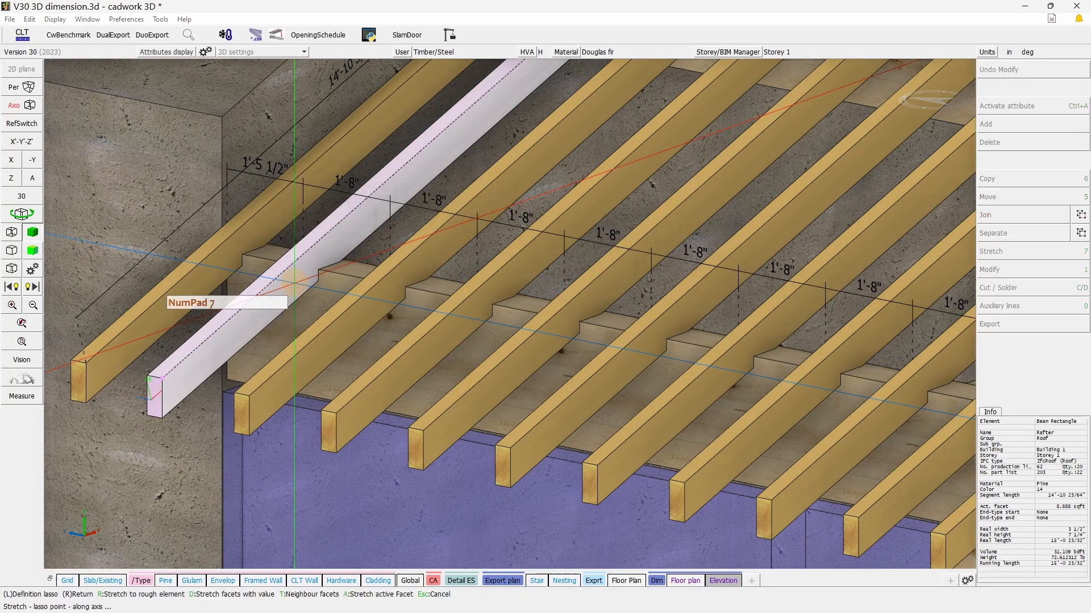
pyautogui.write('2')
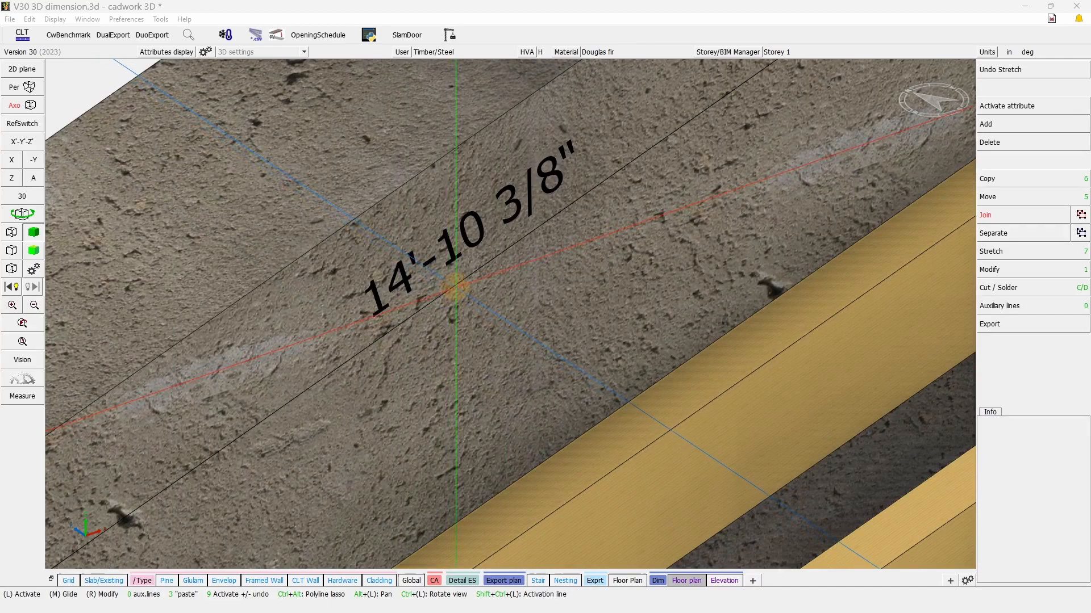
# - Select the 14'-10 3/8" wall dimension to show its line, end marker and text settings
pyautogui.click(462, 285)
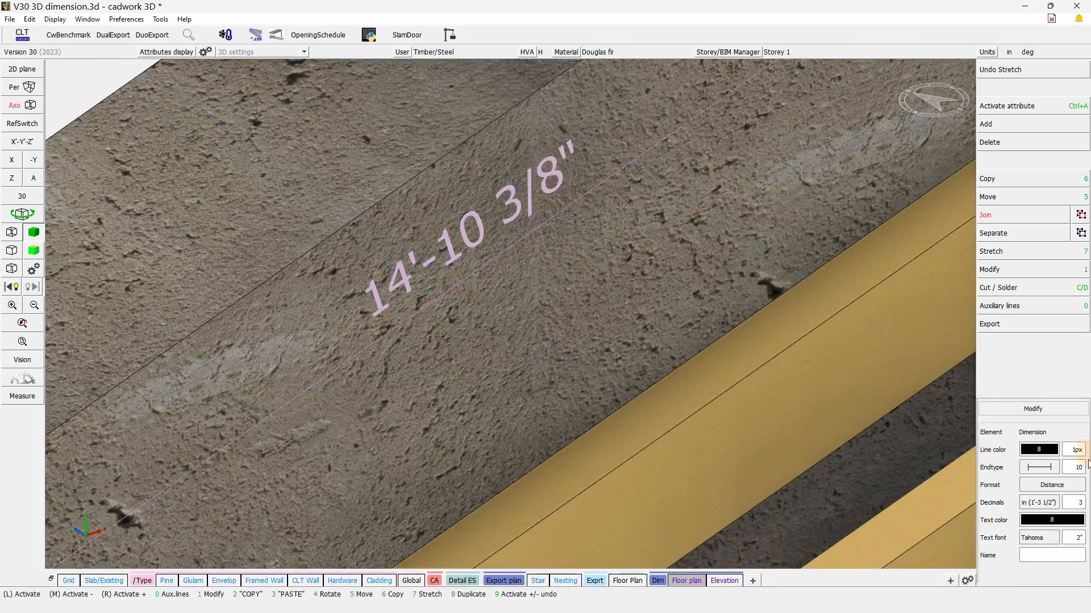
# - Cycle the format through inches, decimal feet, m.cm^mm, cm and m, returning to feet-and-inches
pyautogui.click(1051, 484)
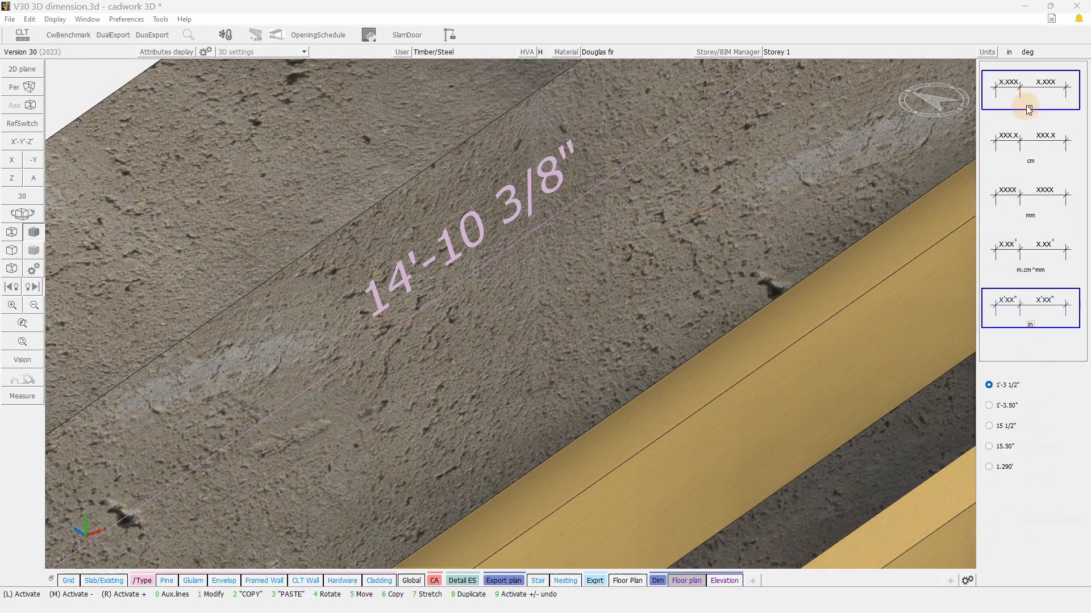
pyautogui.click(988, 405)
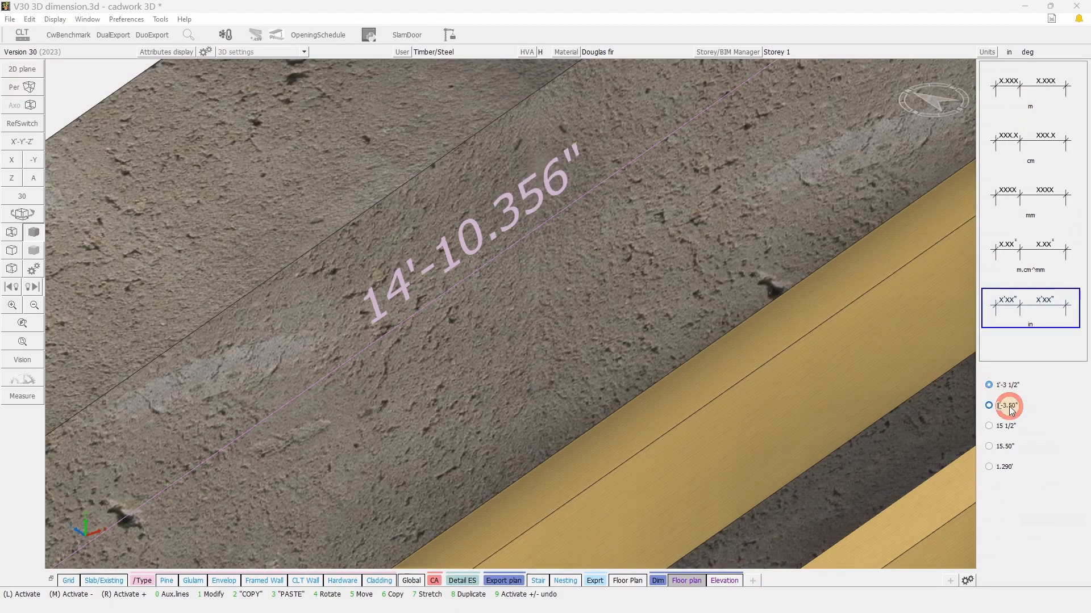
pyautogui.click(988, 425)
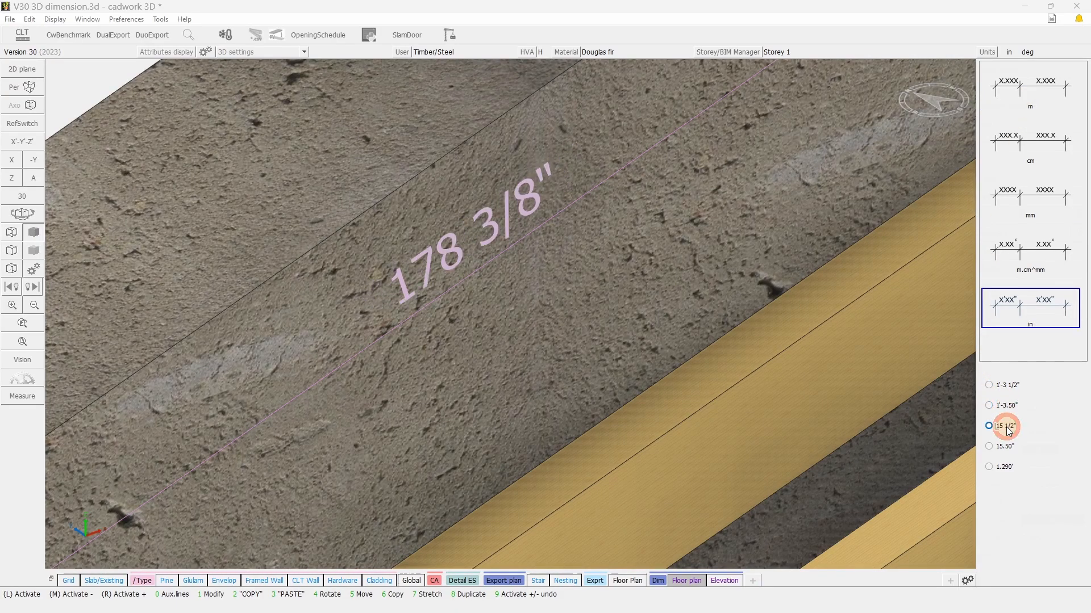
pyautogui.click(988, 446)
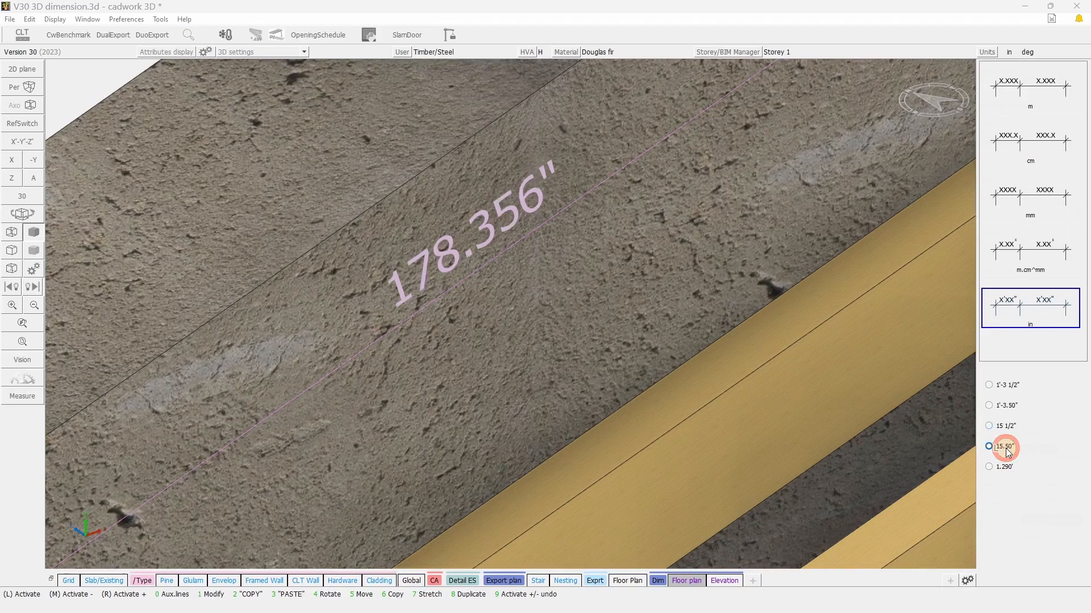
pyautogui.click(988, 467)
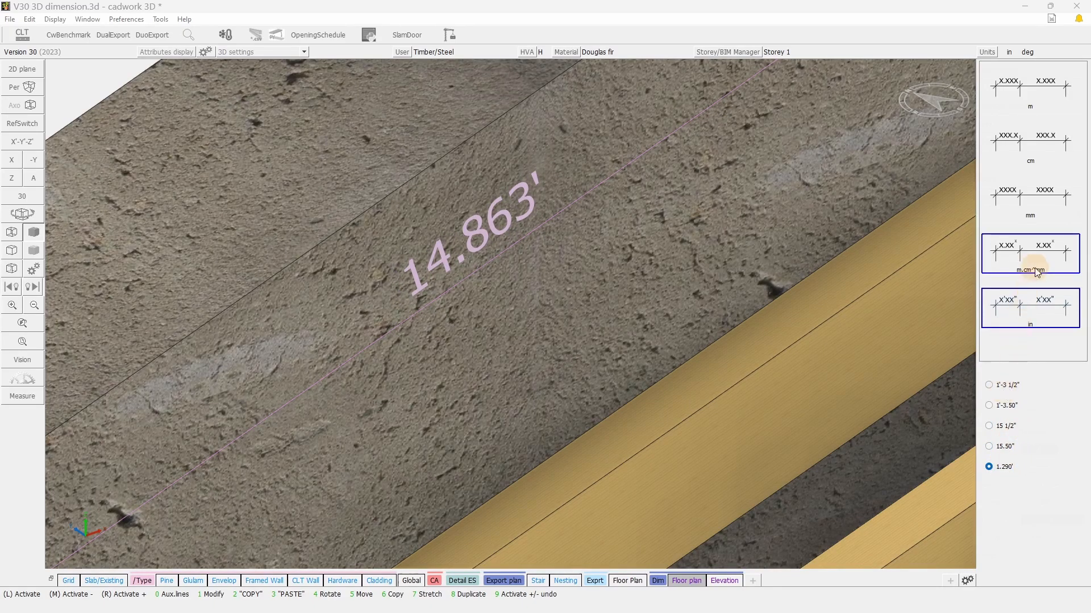
pyautogui.click(1029, 199)
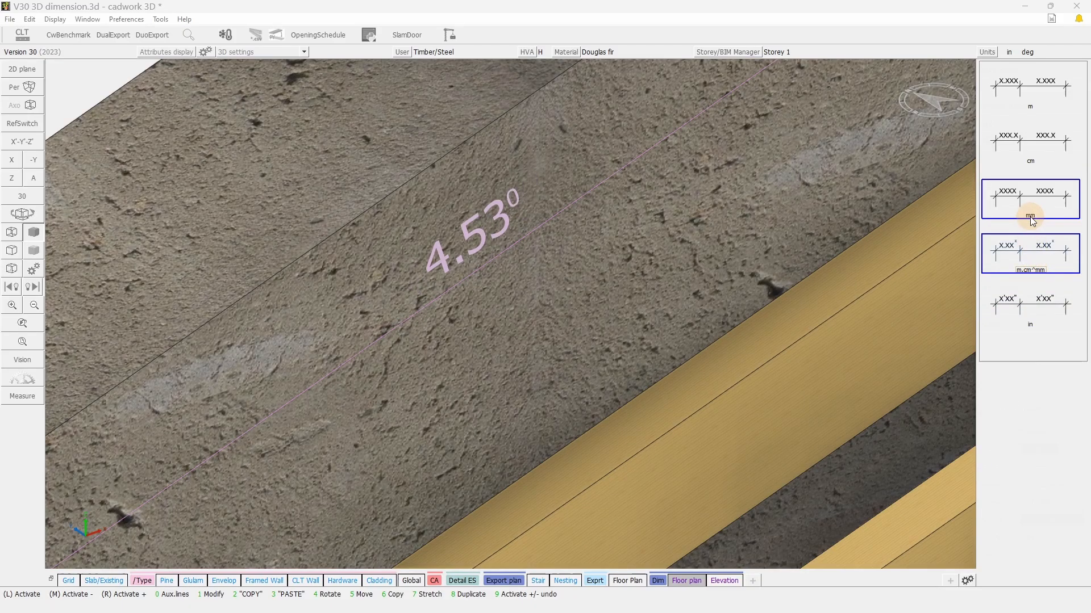
pyautogui.click(1029, 143)
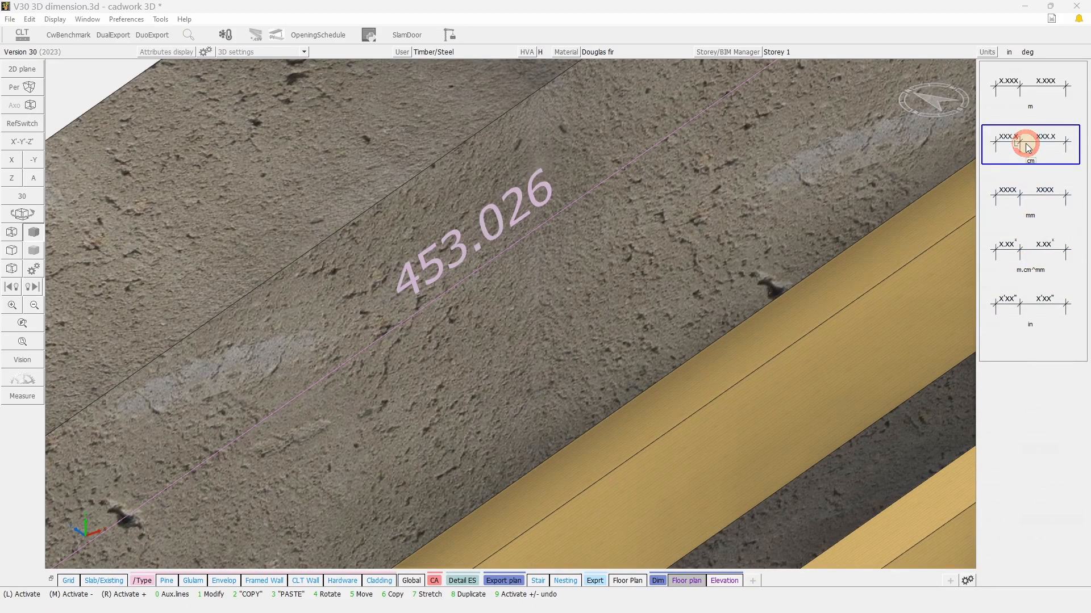
pyautogui.click(1029, 308)
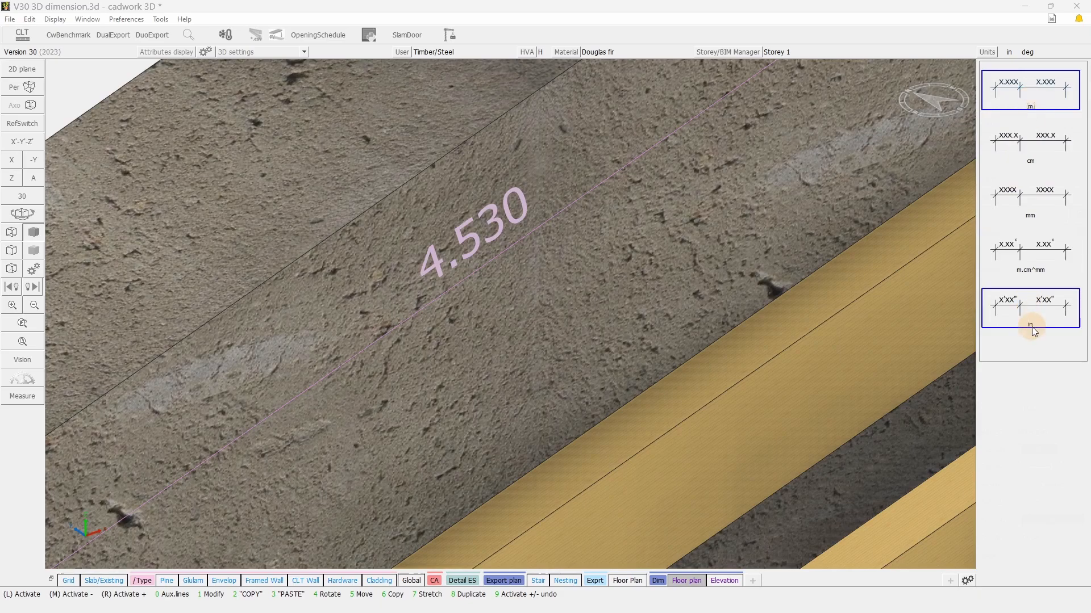
pyautogui.click(1029, 326)
pyautogui.write('2')
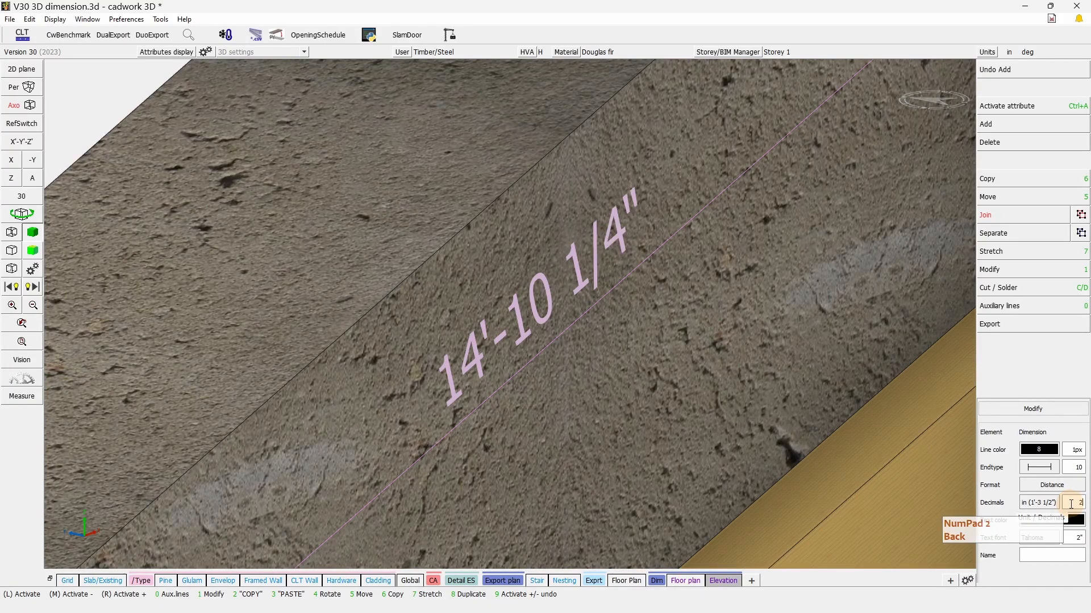
pyautogui.press('3')
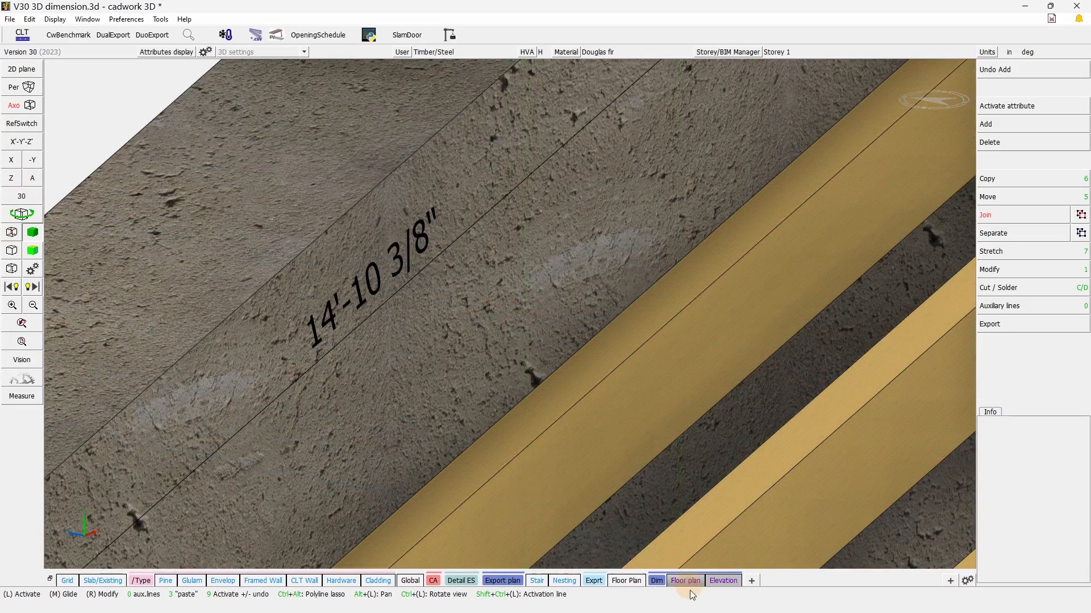
# - Switch to the house elevation view and look along the X axis
pyautogui.click(722, 580)
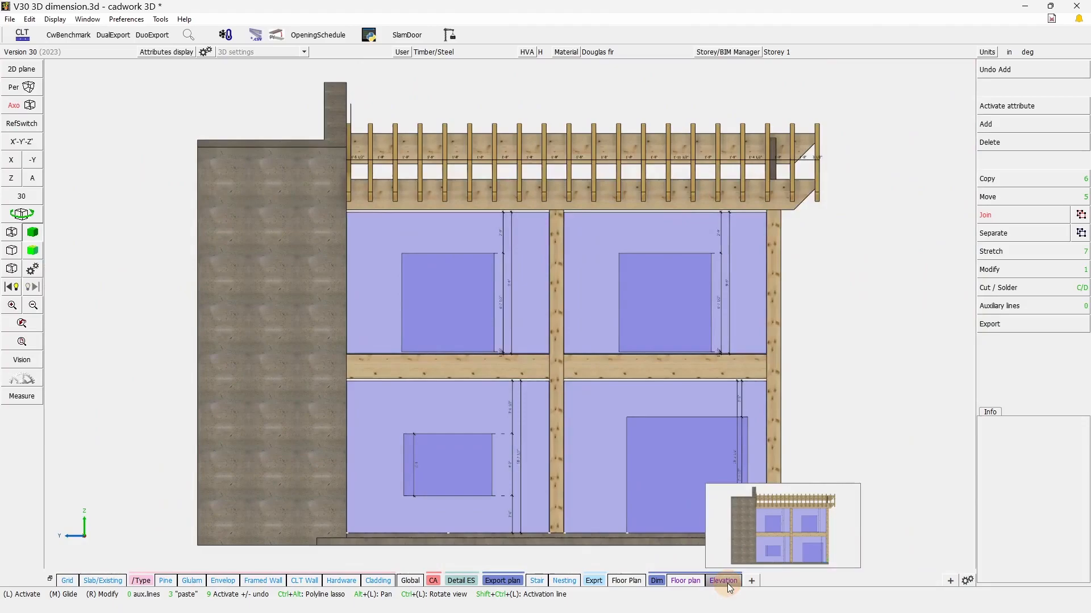
pyautogui.click(722, 580)
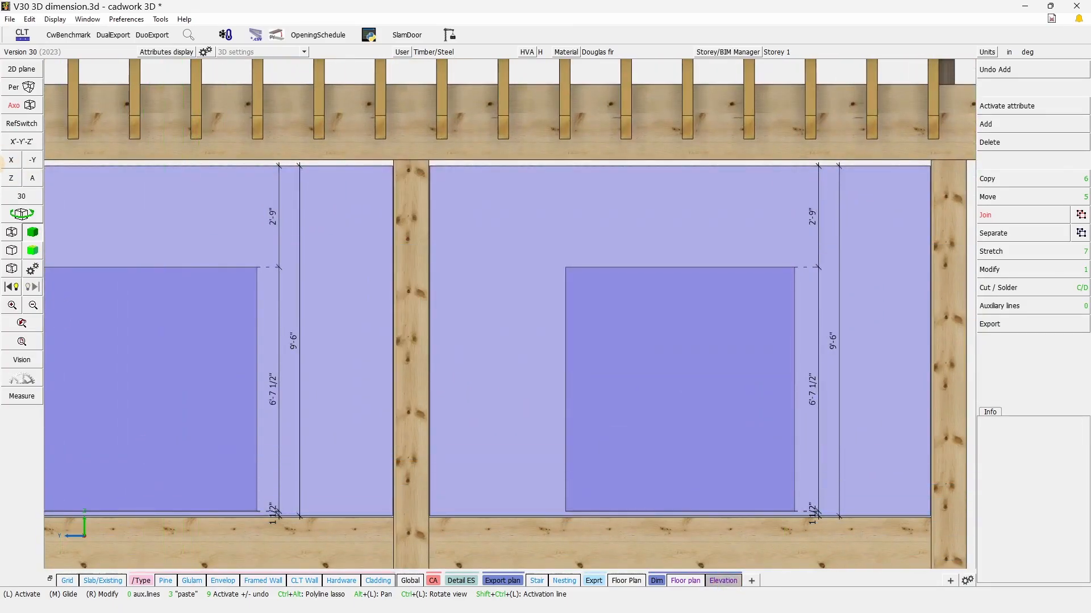
pyautogui.moveTo(11, 160)
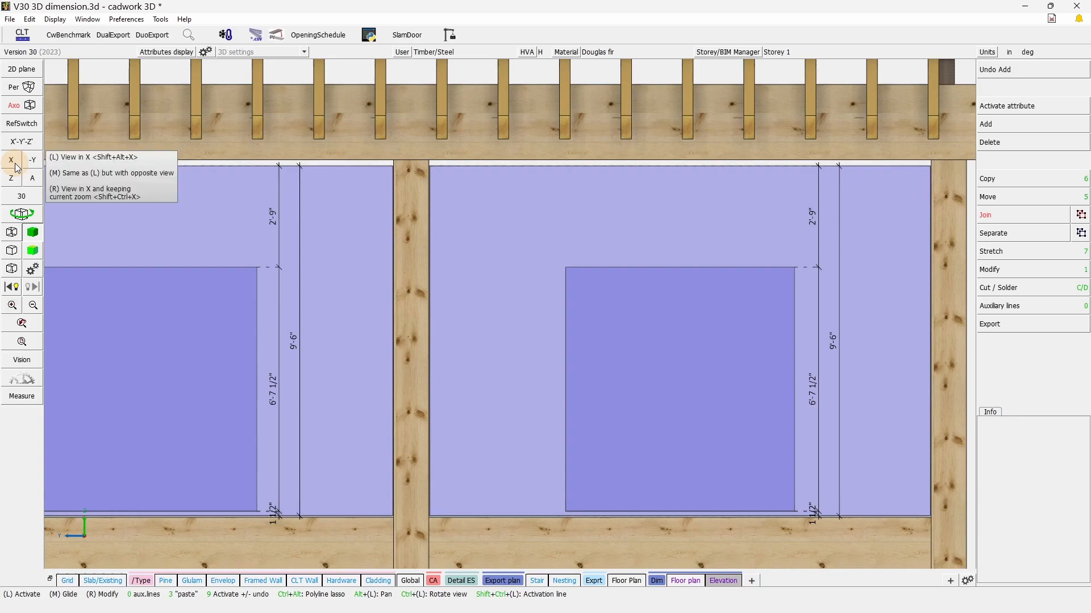
pyautogui.click(11, 160)
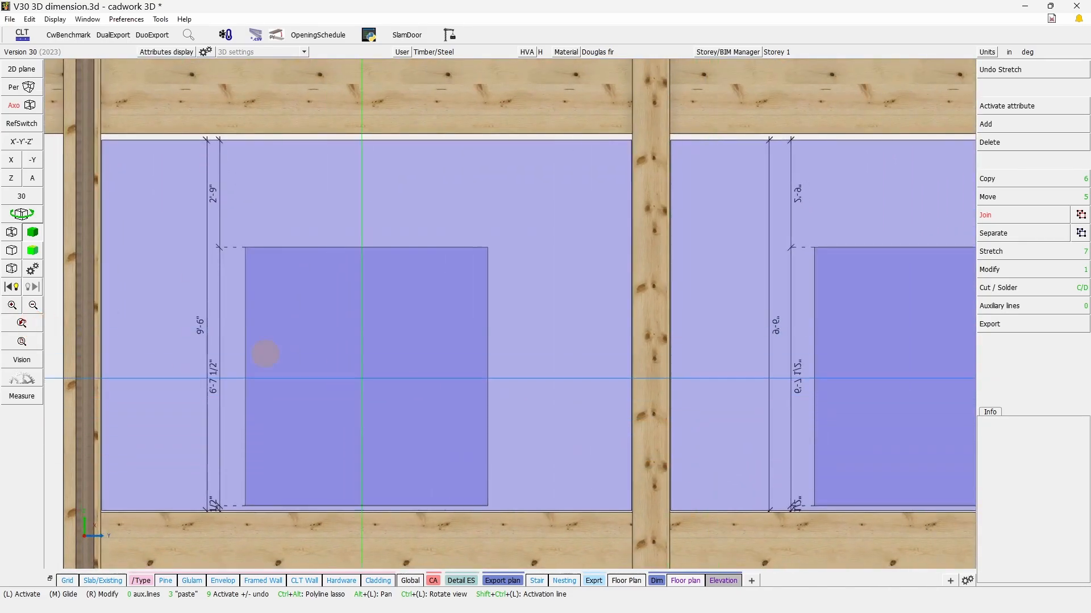
# - Undo the last stretch, then activate all elements of type Dimension only
pyautogui.click(1001, 70)
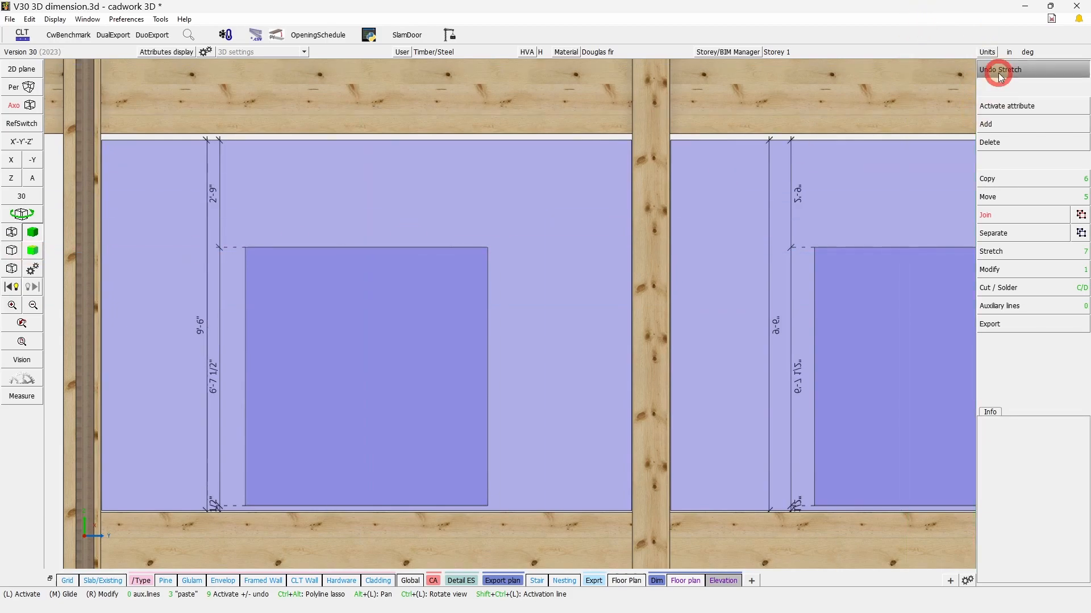
pyautogui.click(1000, 69)
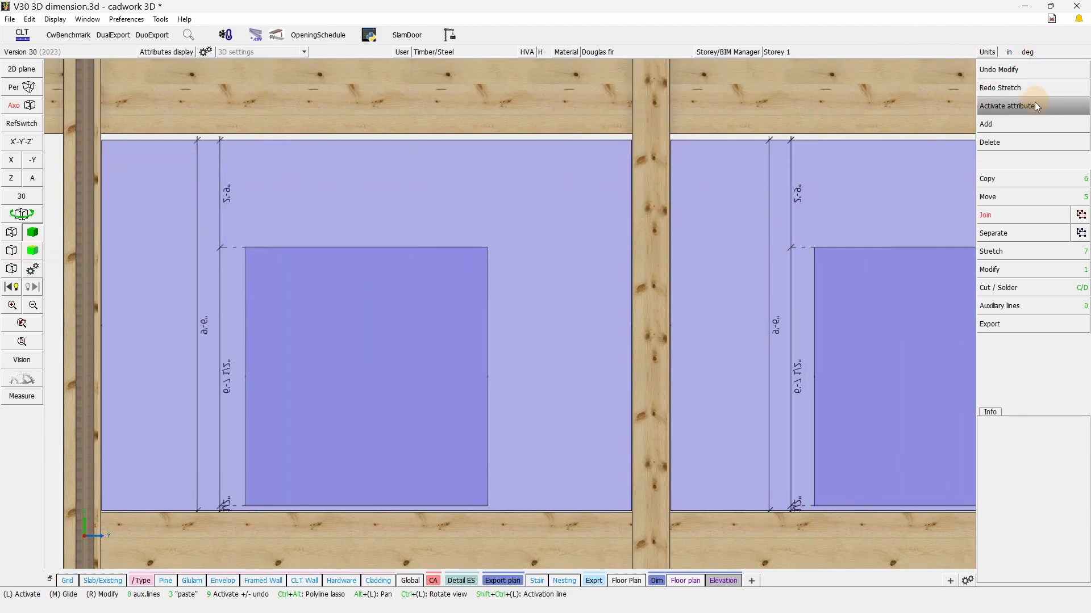
pyautogui.click(1006, 106)
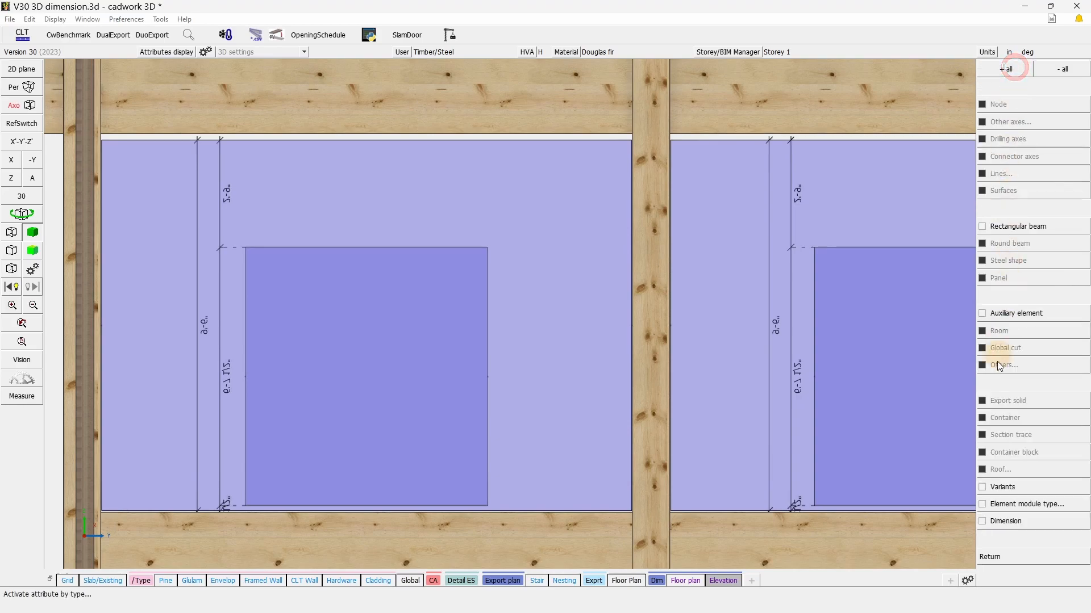
pyautogui.click(983, 520)
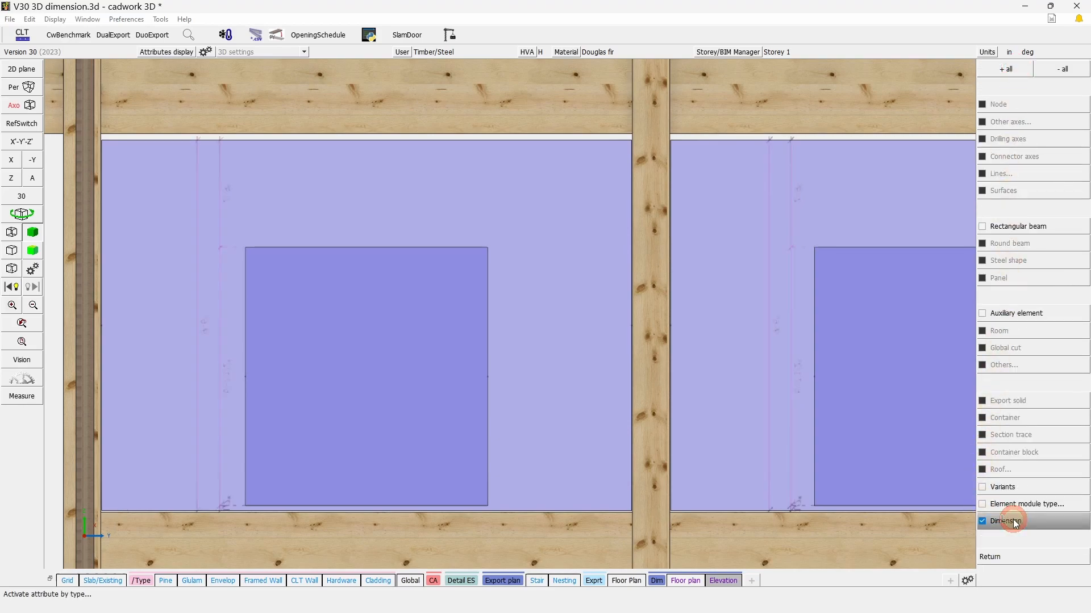
pyautogui.click(1000, 520)
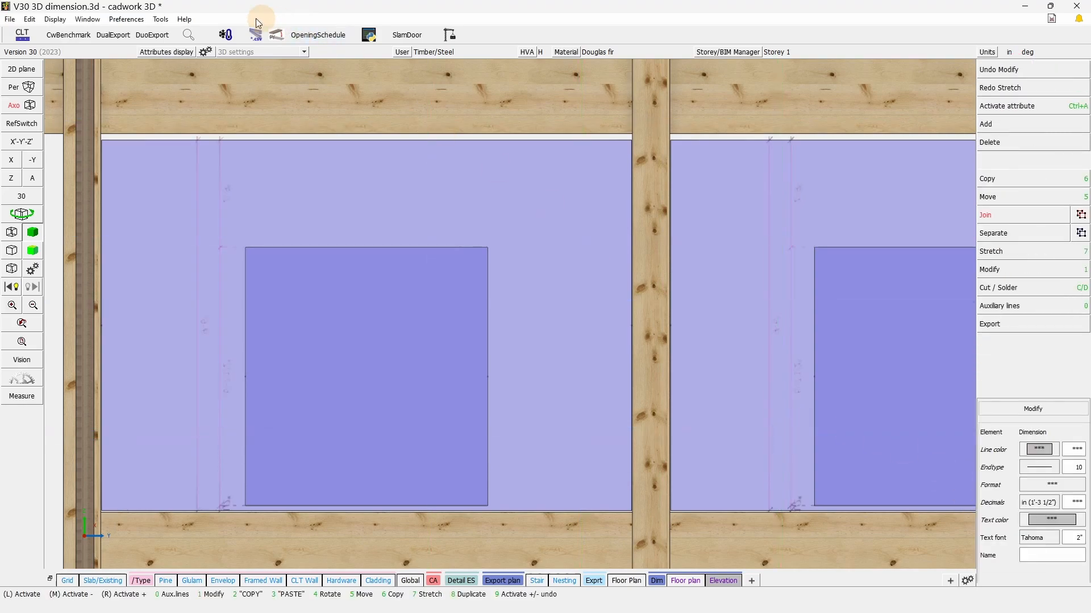
# - Find the Recalc dimension text alignment key in the Help F1-F12 Functions overview
pyautogui.click(184, 19)
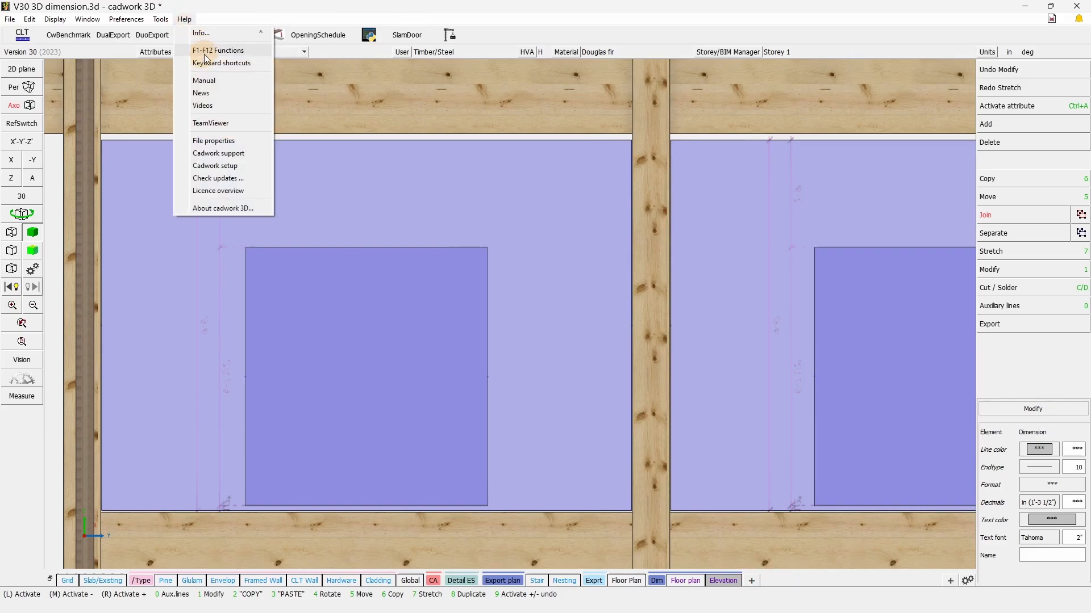
pyautogui.click(221, 63)
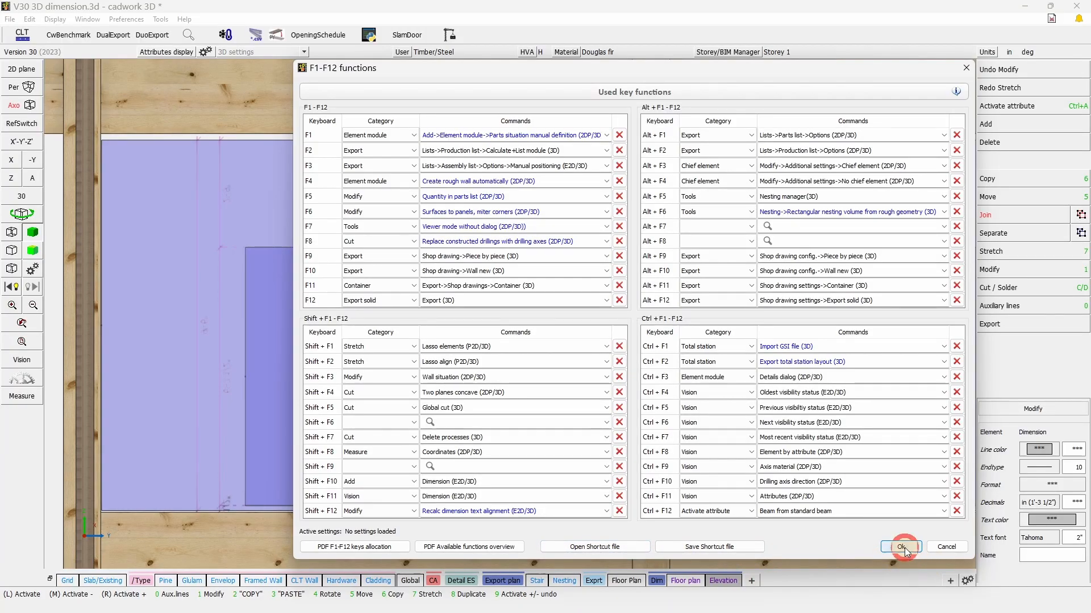
pyautogui.click(900, 546)
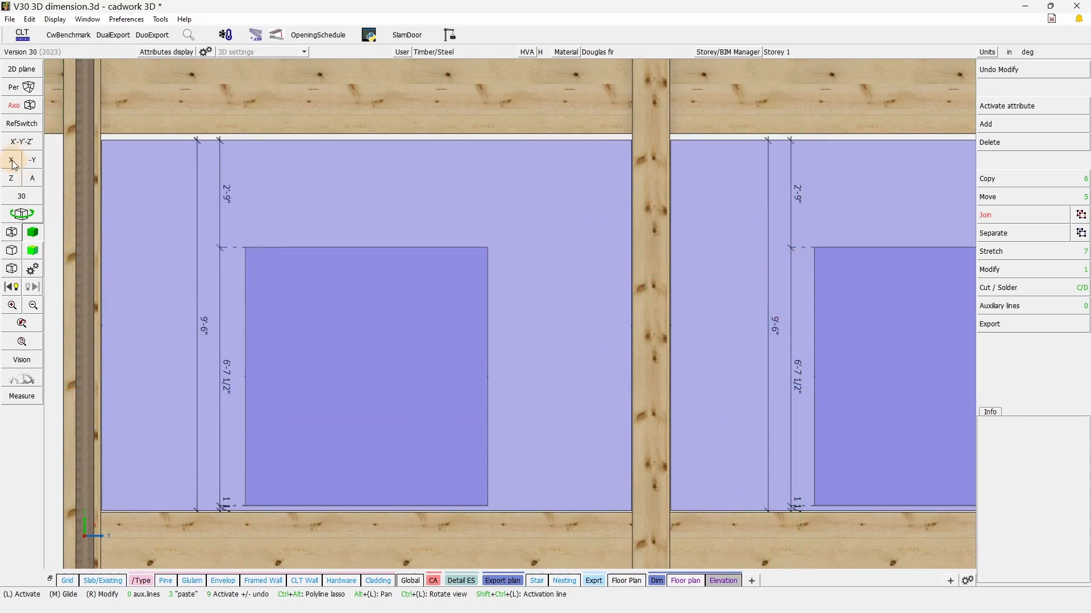
pyautogui.moveTo(32, 179)
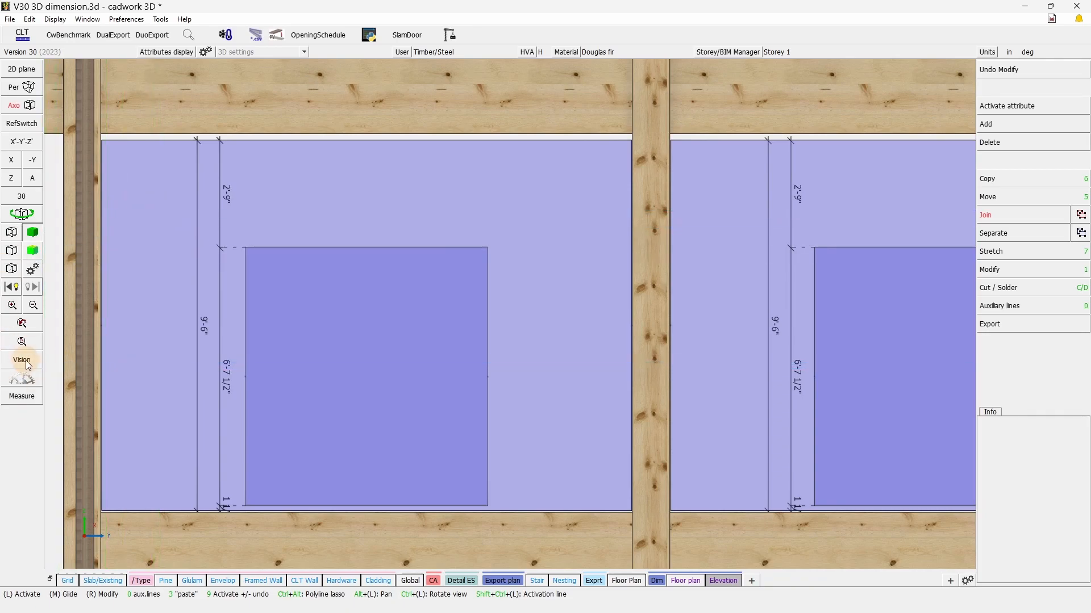
pyautogui.click(22, 359)
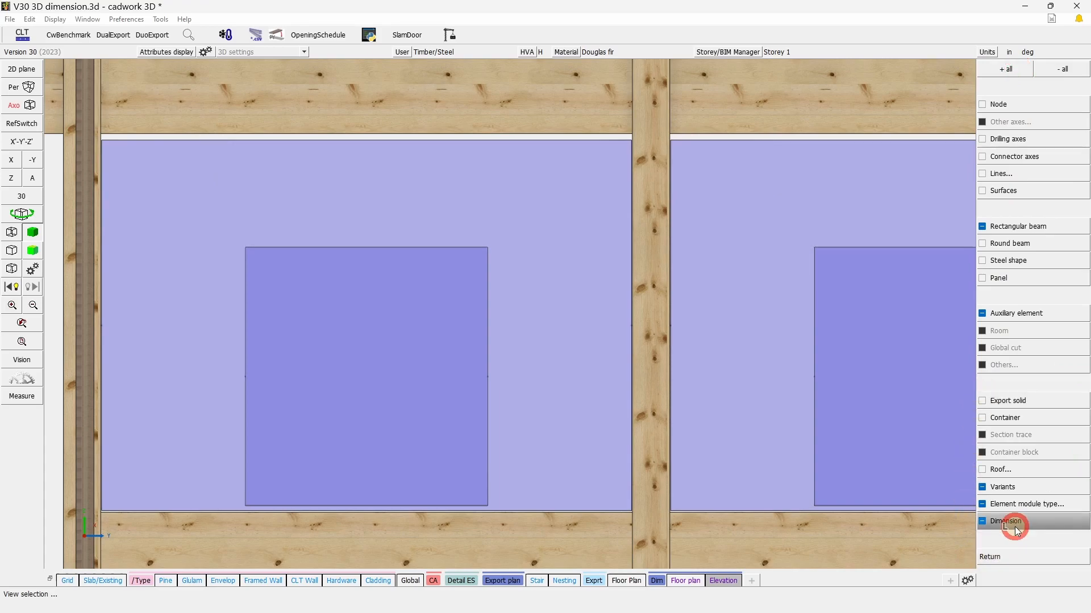
pyautogui.click(981, 521)
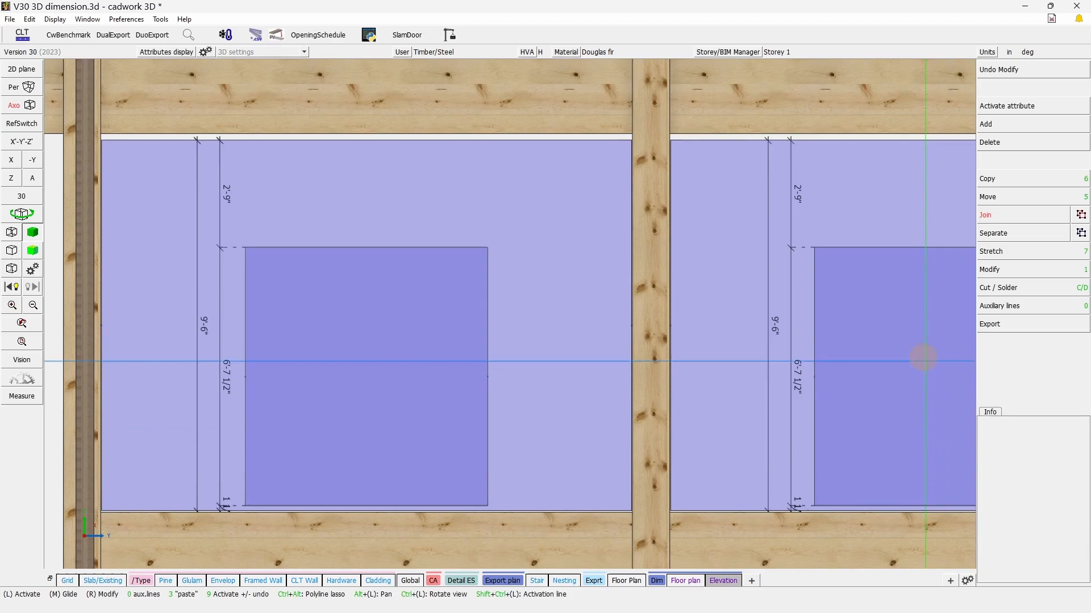
pyautogui.click(55, 19)
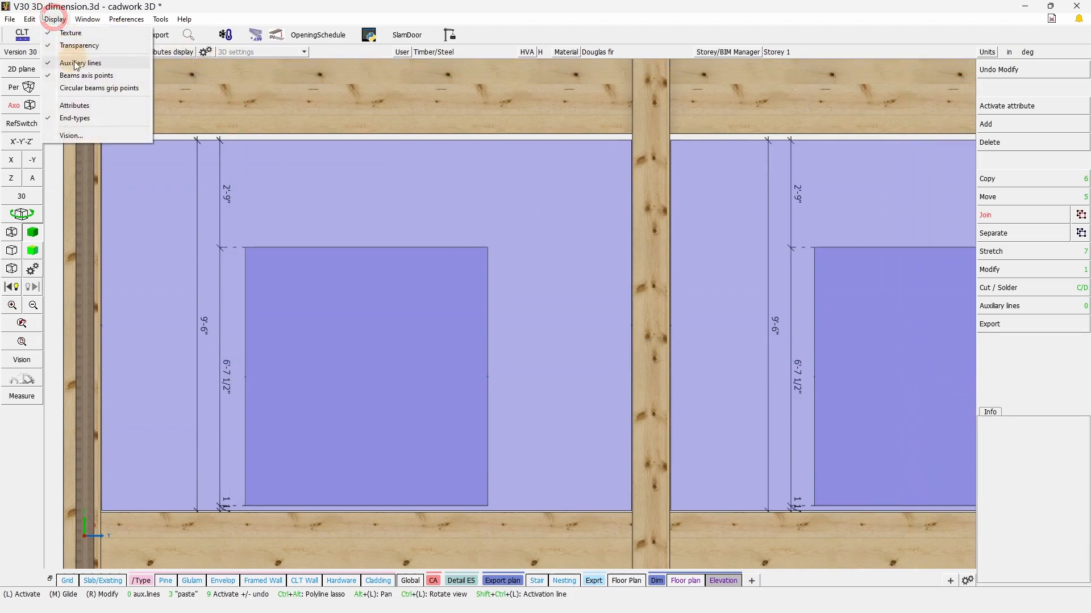
# - Filter the display to show only Dimension elements in the view
pyautogui.click(87, 19)
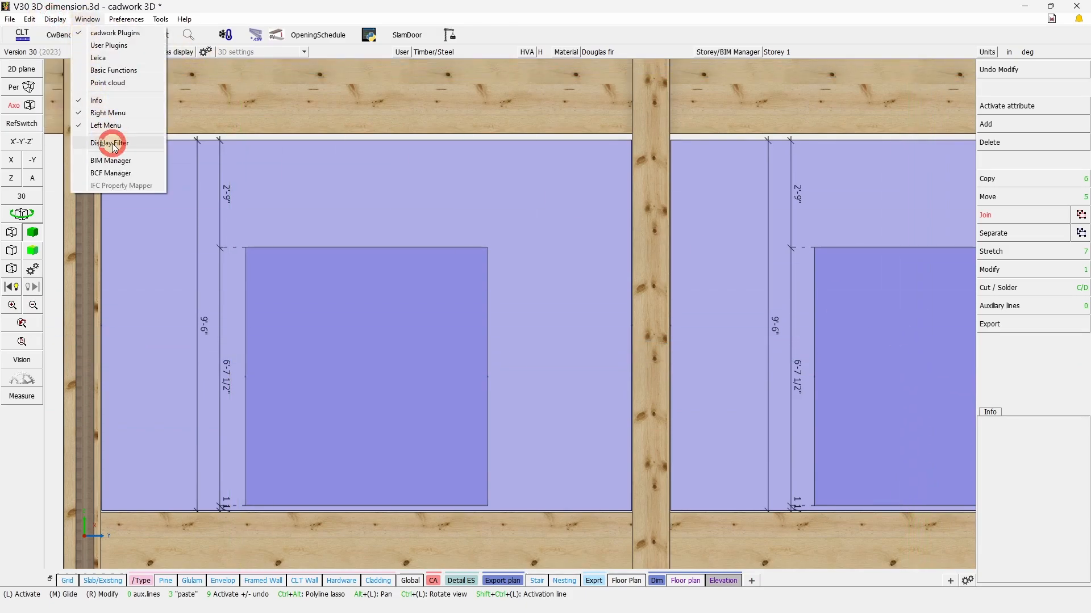
pyautogui.click(109, 143)
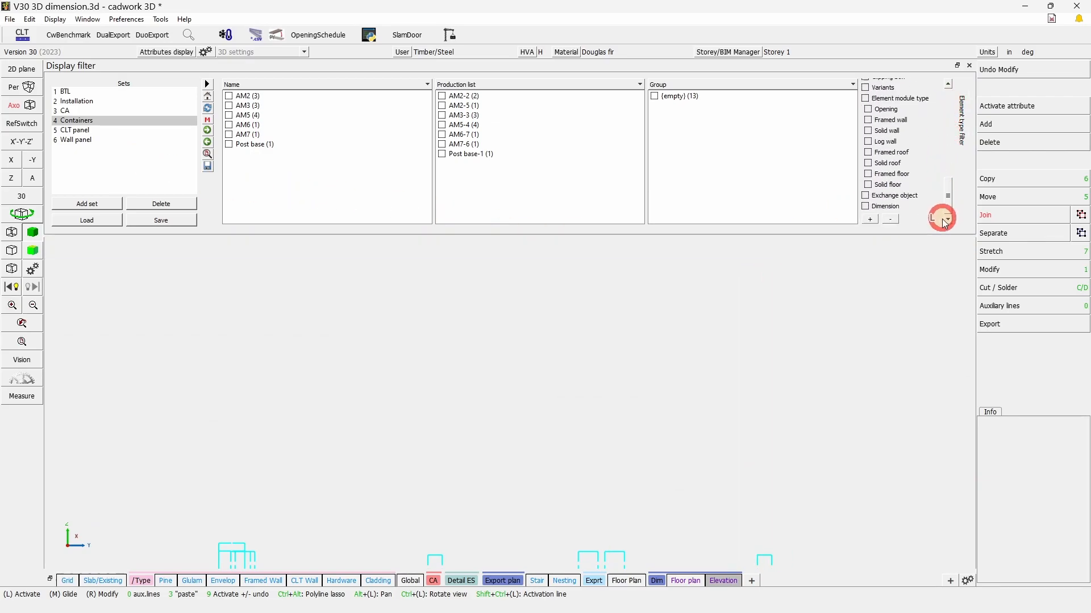
pyautogui.click(867, 206)
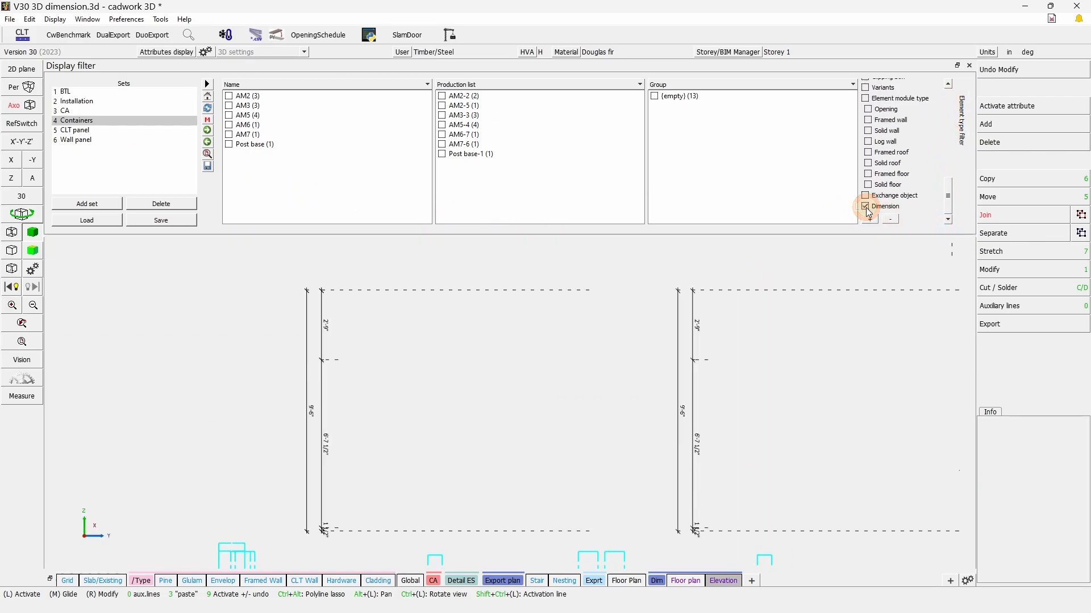
pyautogui.click(868, 207)
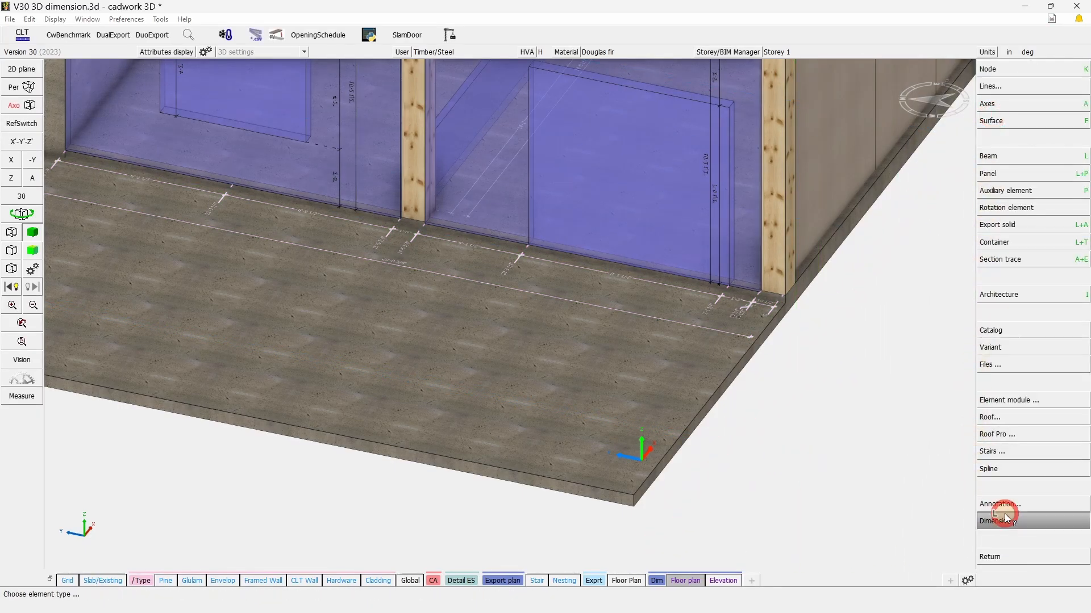
# - Start a dimension at the floor slab corner, then open the web viewer's preset camera views
pyautogui.click(1000, 521)
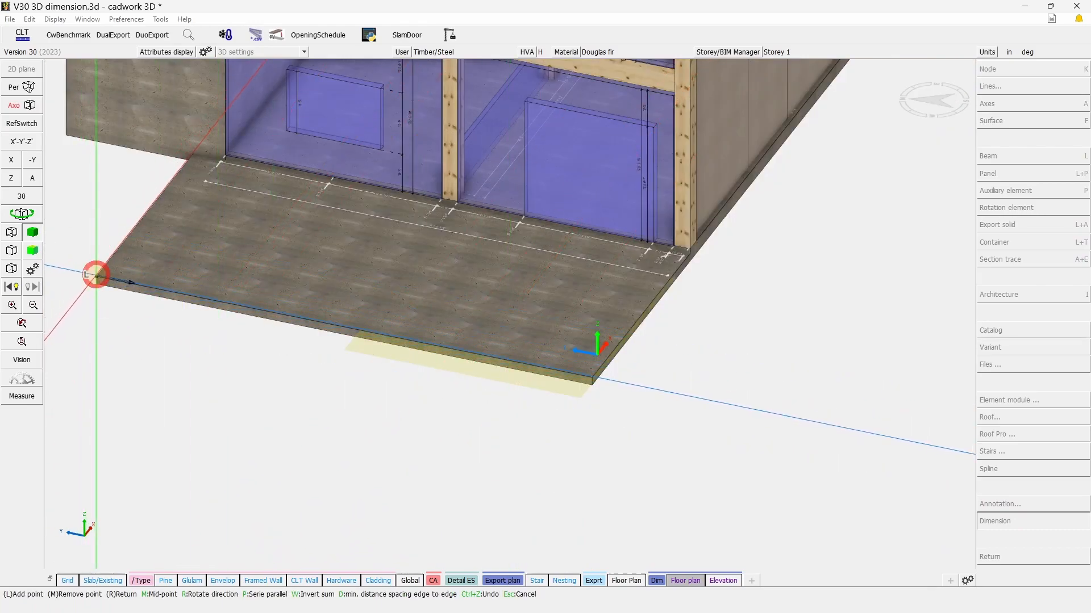
pyautogui.click(589, 376)
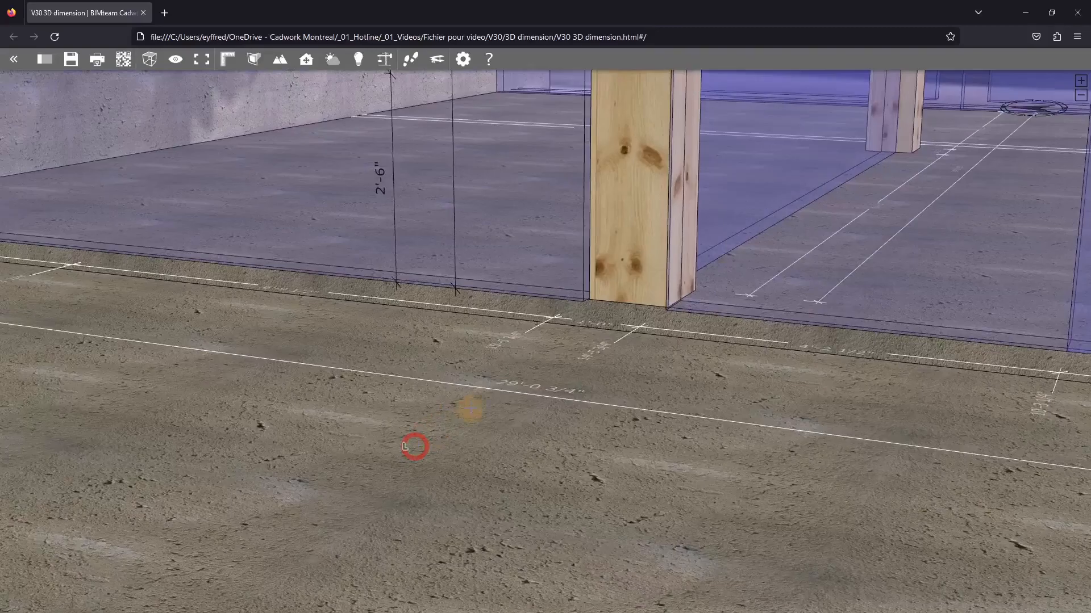
pyautogui.click(149, 59)
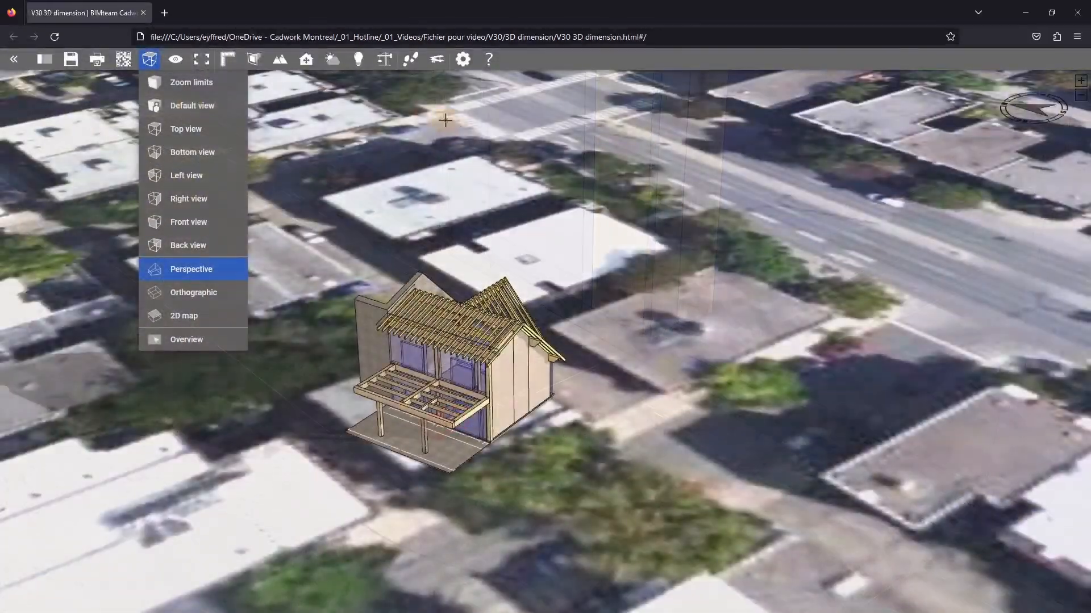